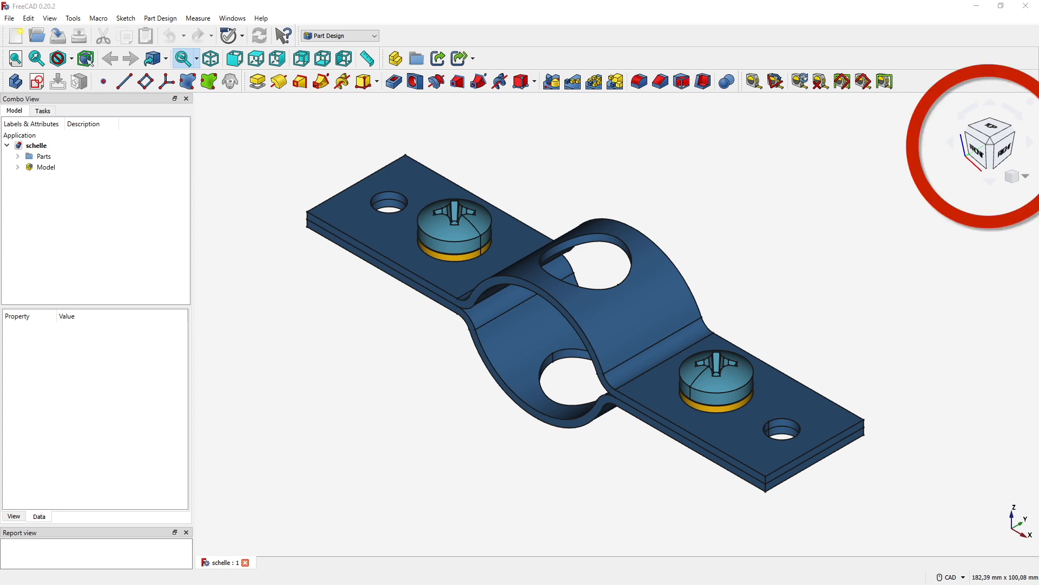
pyautogui.moveTo(847, 183)
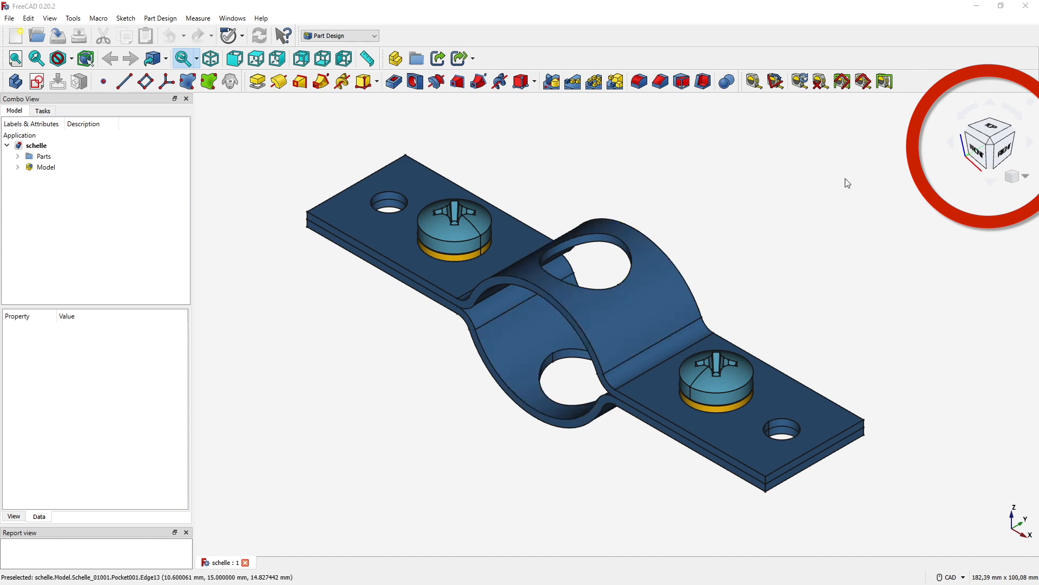
pyautogui.moveTo(1025, 116)
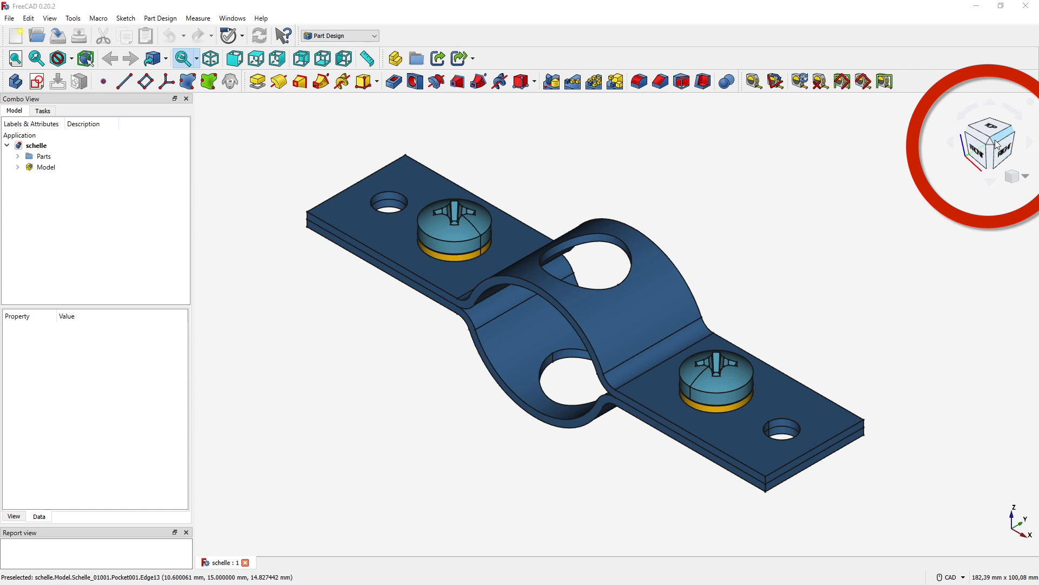
# Open the Display Colors preferences and confirm the background colour picker without changing it.
pyautogui.click(989, 141)
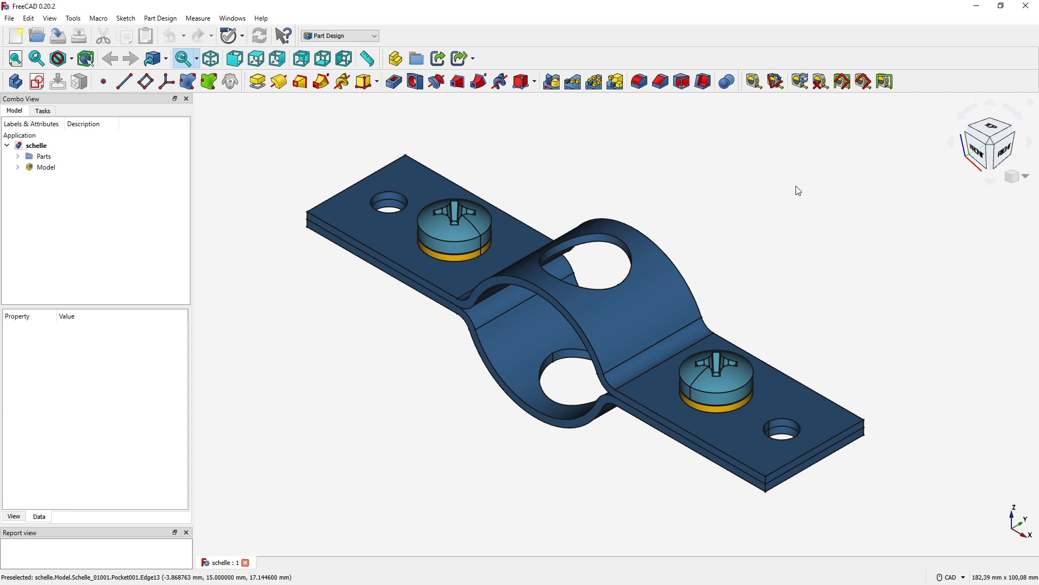
pyautogui.moveTo(799, 531)
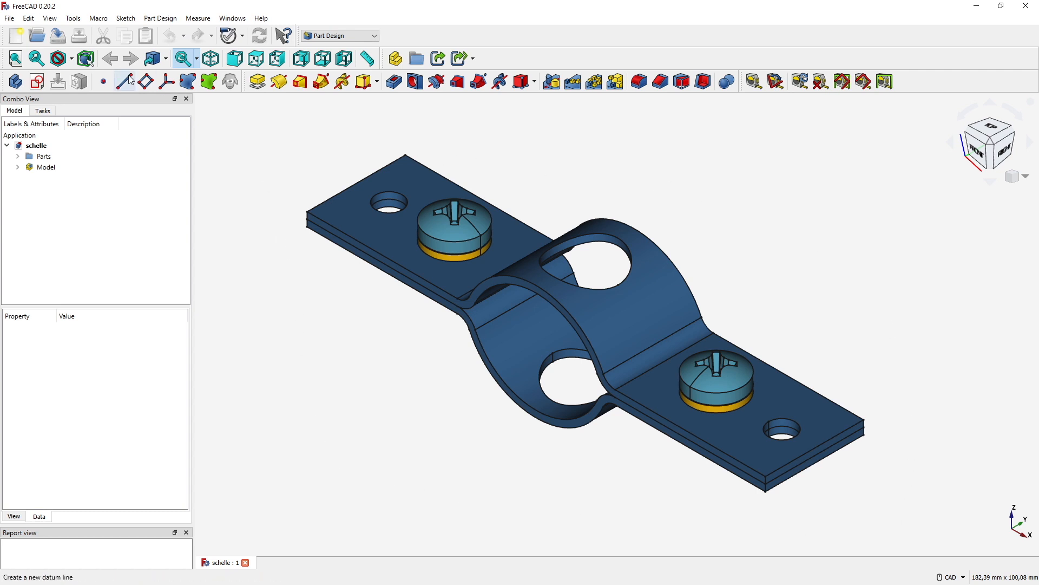
pyautogui.click(28, 18)
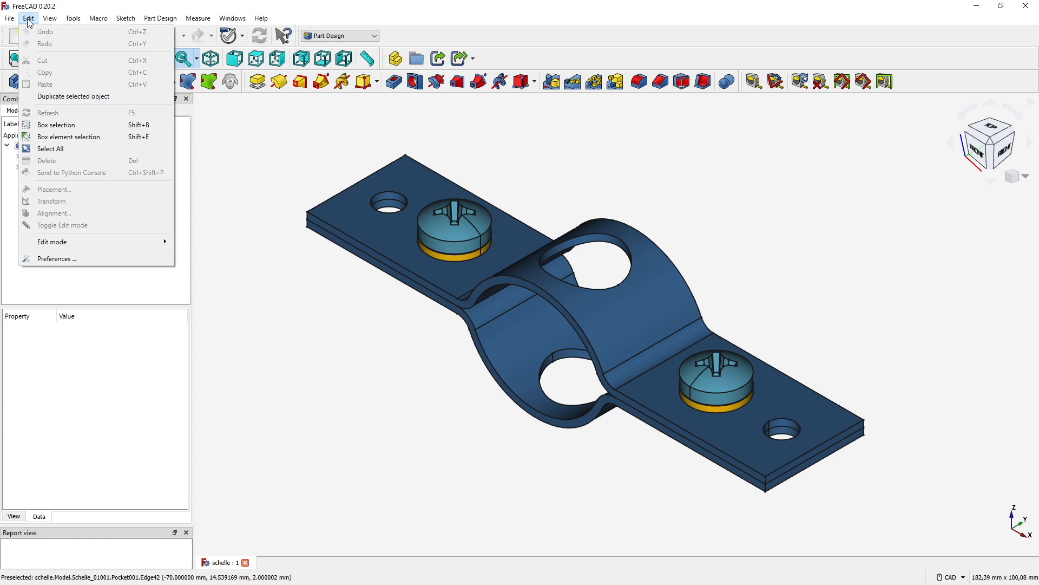
pyautogui.click(56, 259)
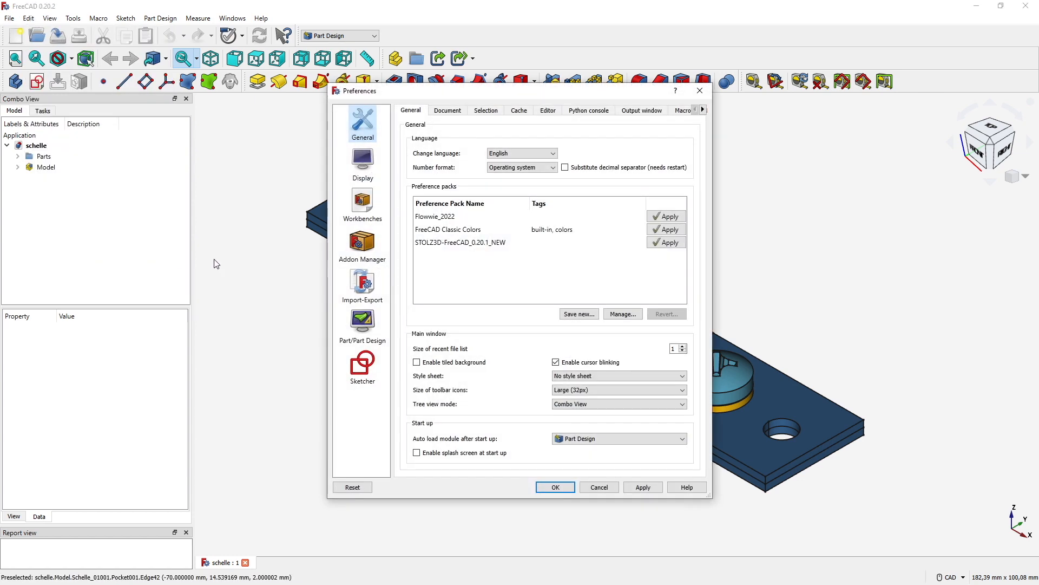
pyautogui.click(362, 163)
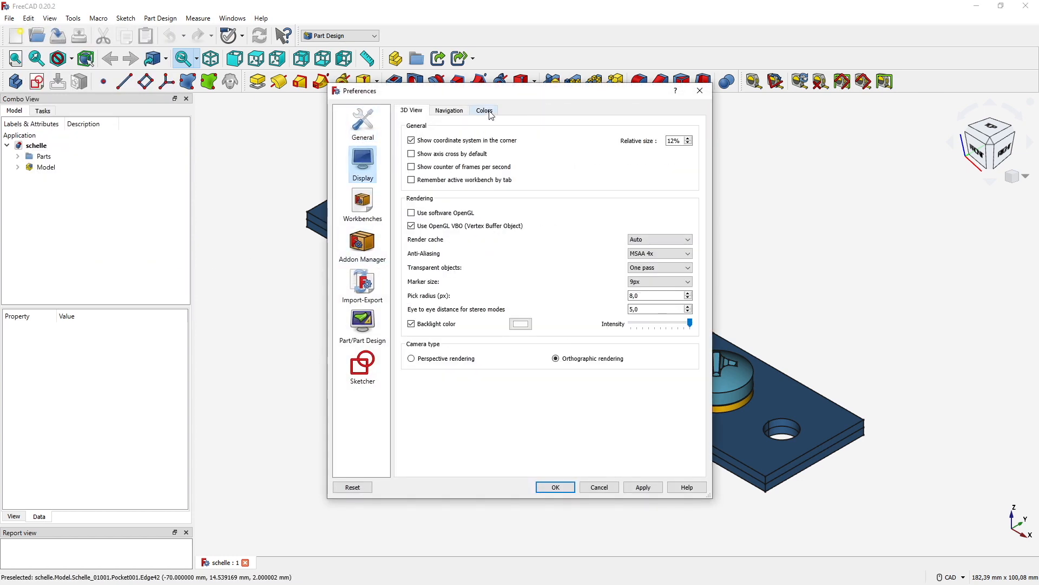
pyautogui.click(484, 109)
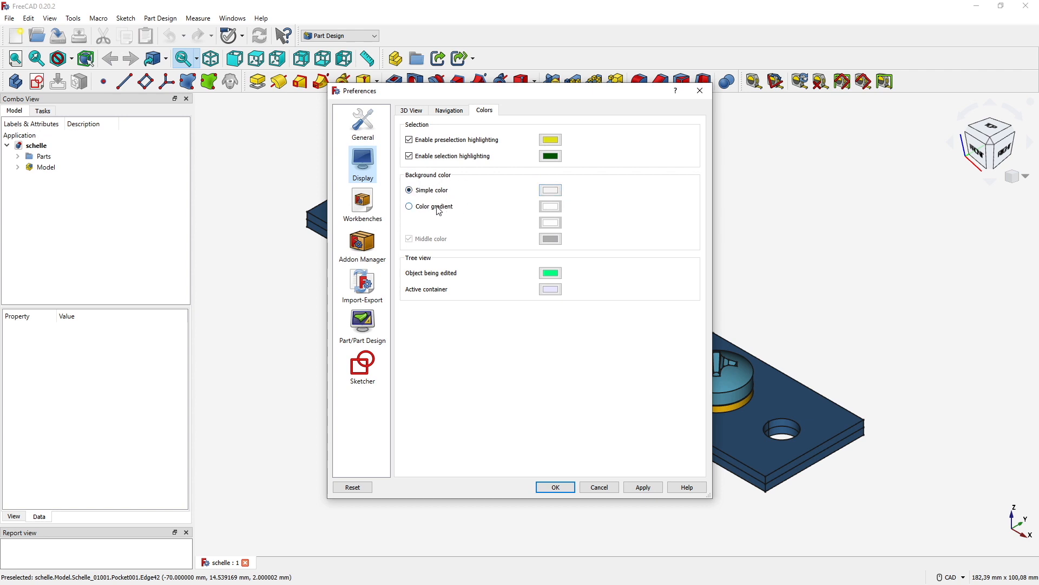
pyautogui.click(549, 189)
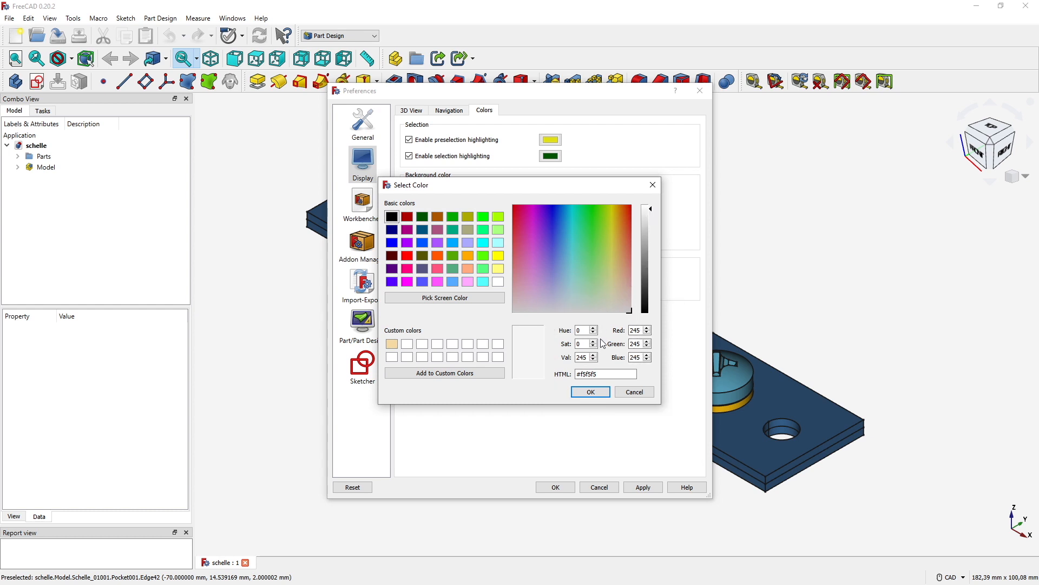
pyautogui.moveTo(590, 392)
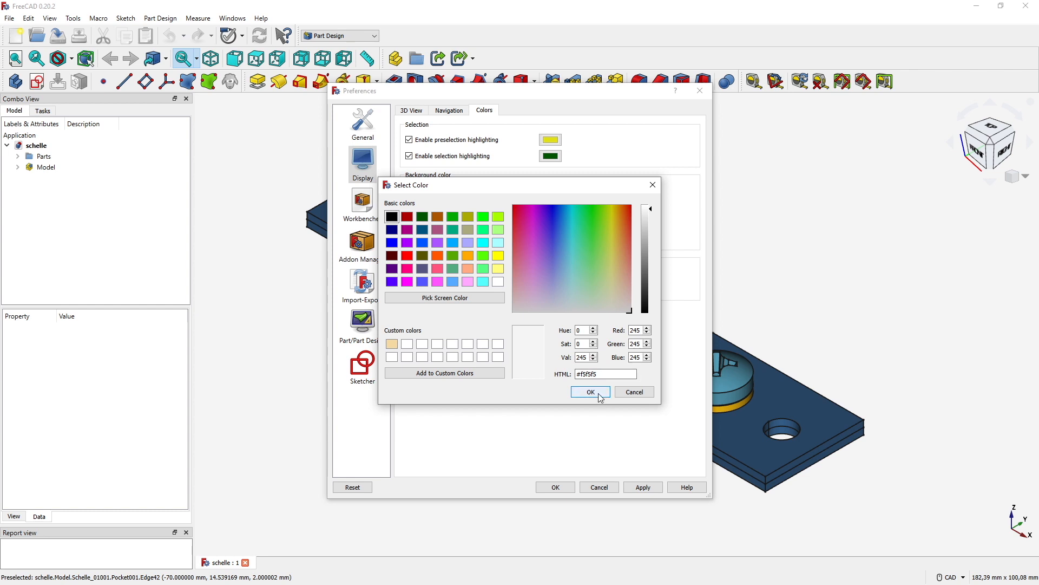
pyautogui.click(590, 391)
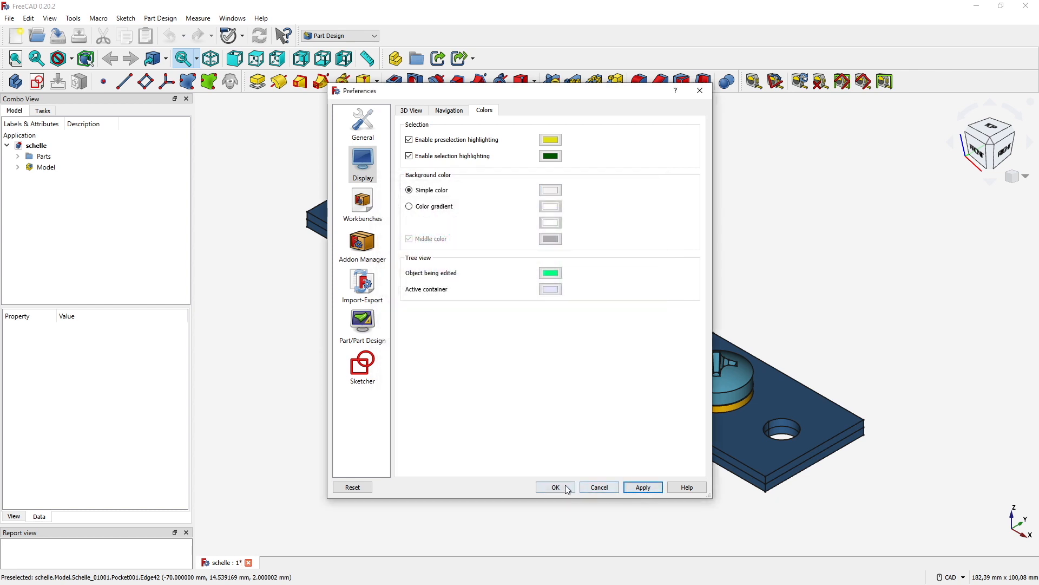
pyautogui.moveTo(961, 116)
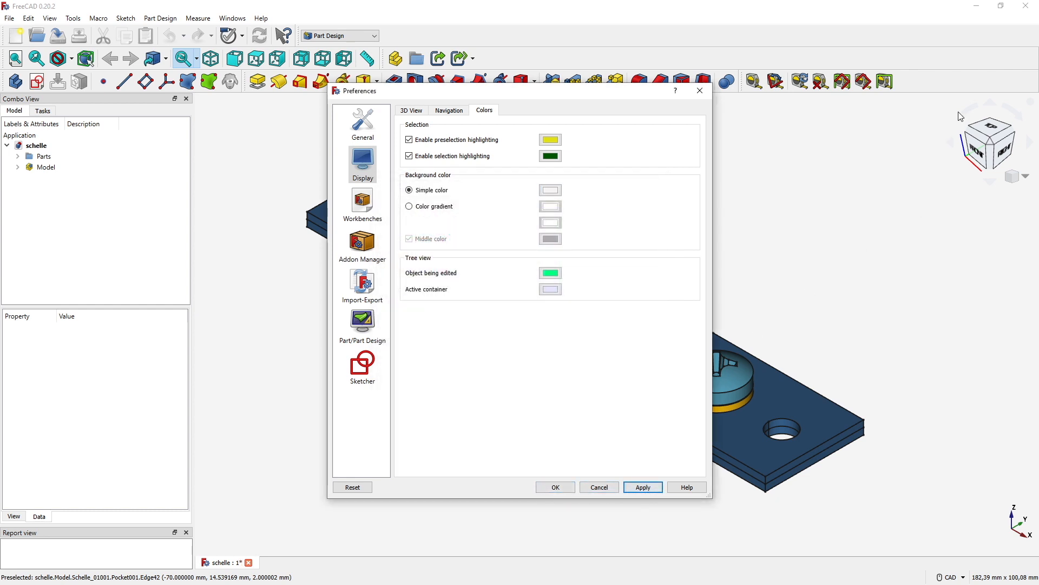
pyautogui.moveTo(1012, 106)
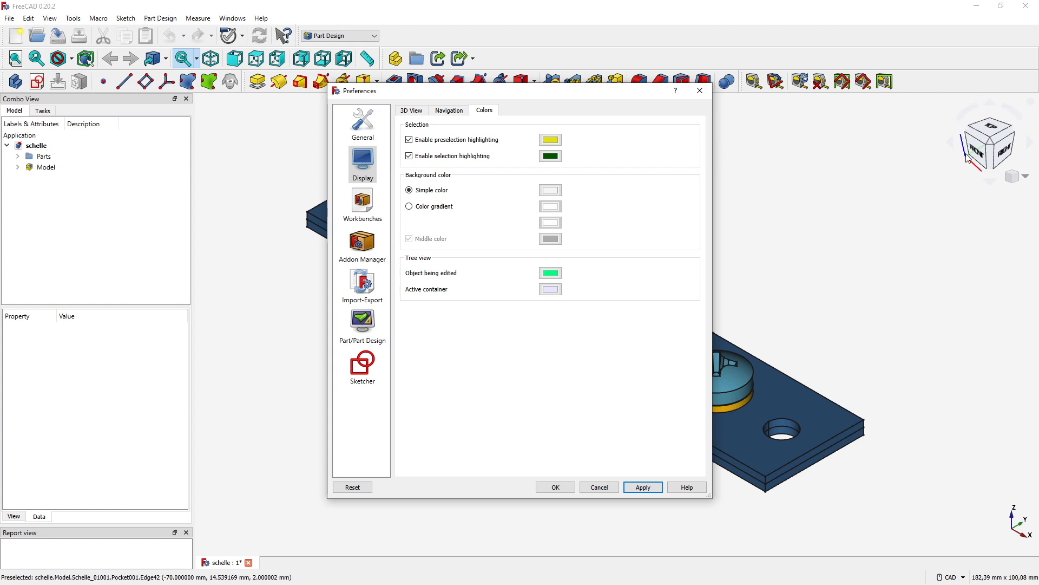
pyautogui.moveTo(661, 243)
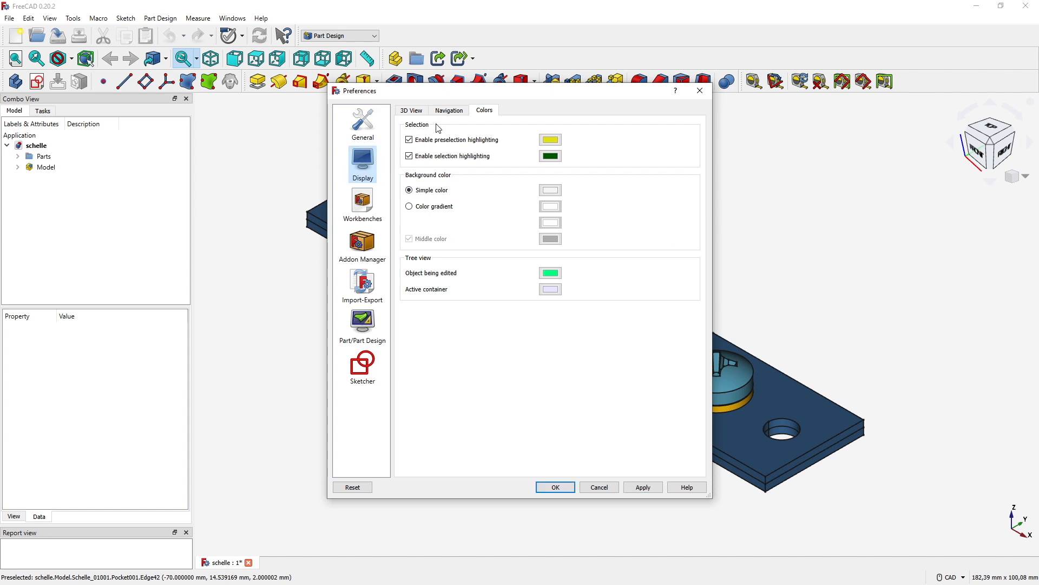
# Toggle the navigation cube off and back on, keeping it in the top-right corner.
pyautogui.click(449, 110)
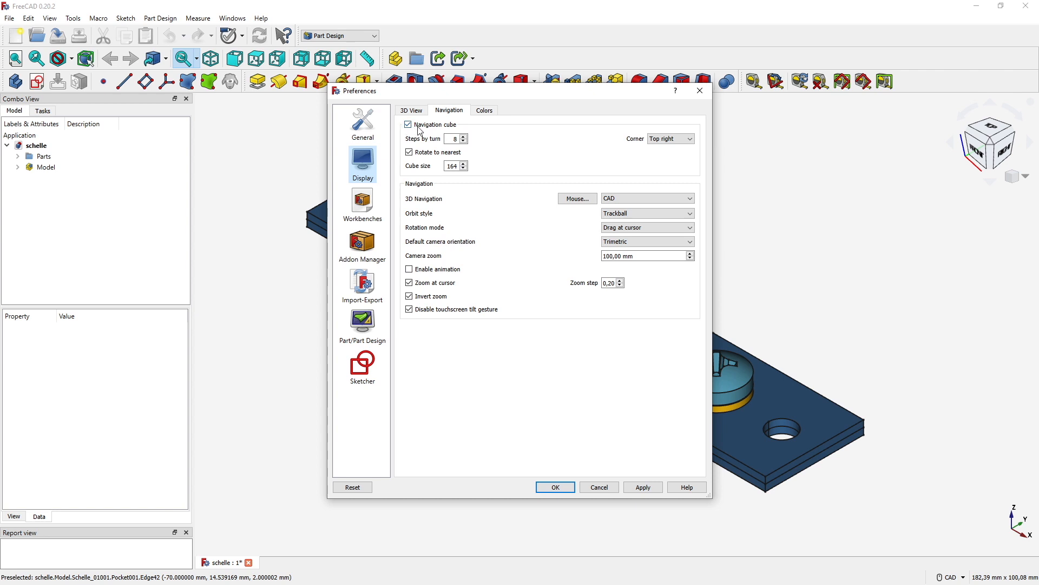
pyautogui.moveTo(421, 136)
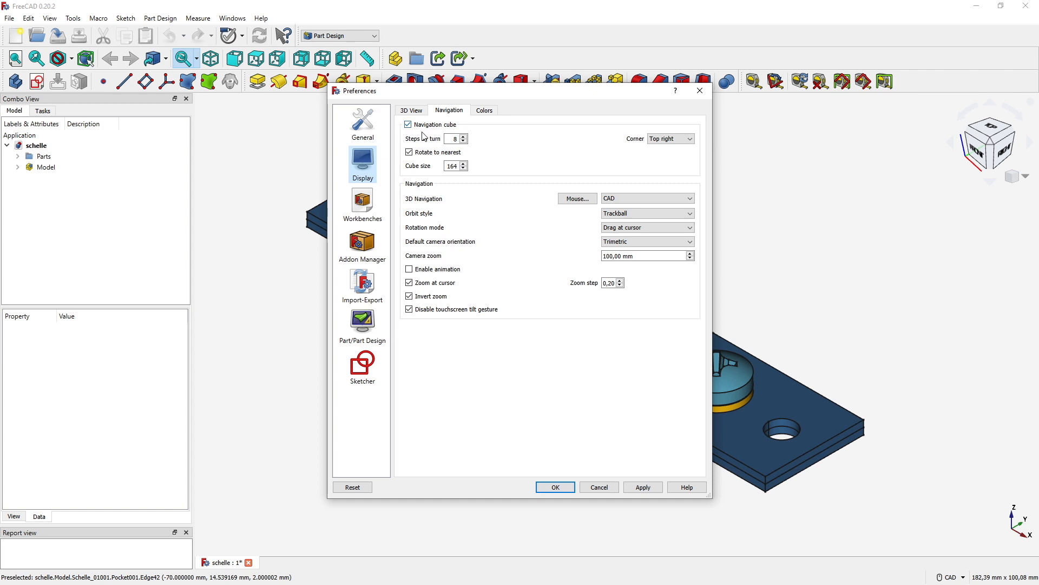
pyautogui.click(408, 125)
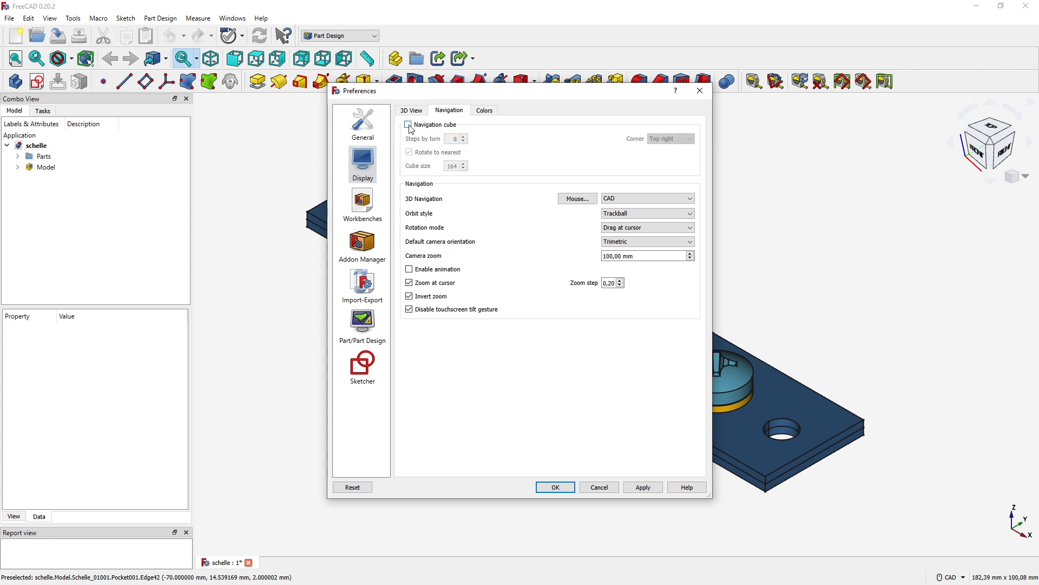
pyautogui.click(410, 124)
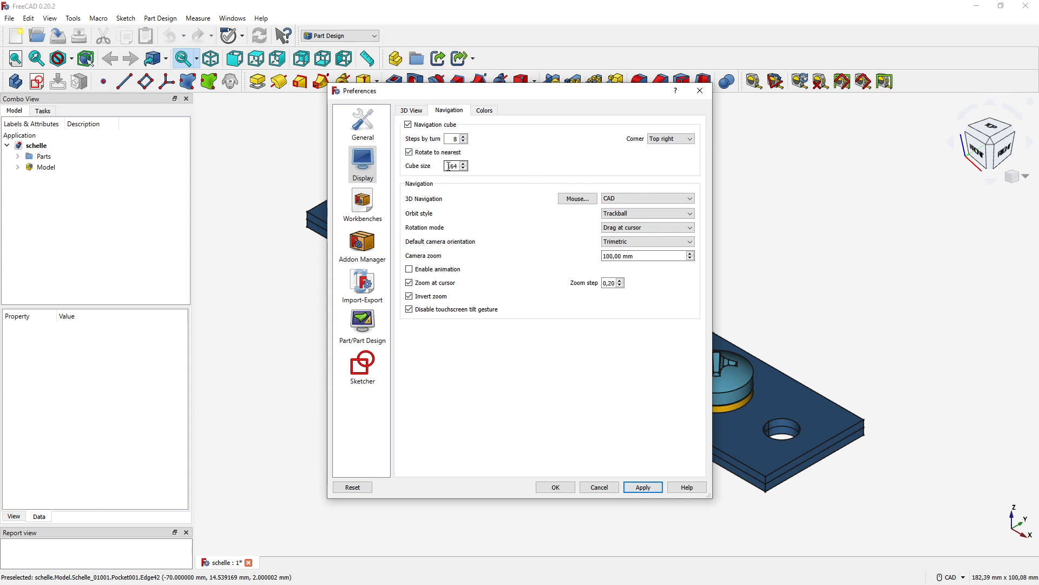
pyautogui.moveTo(454, 166)
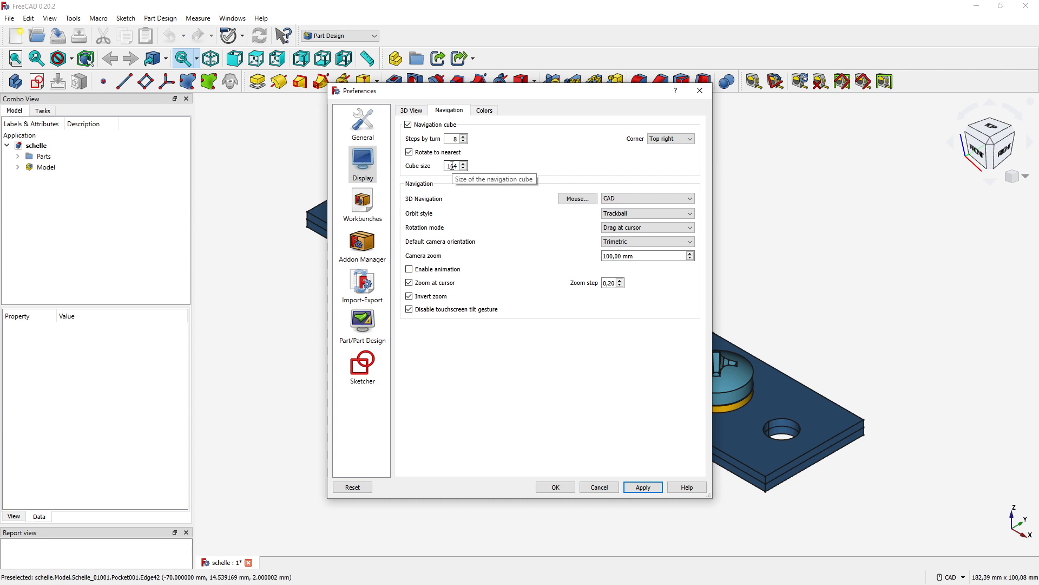
pyautogui.moveTo(592, 179)
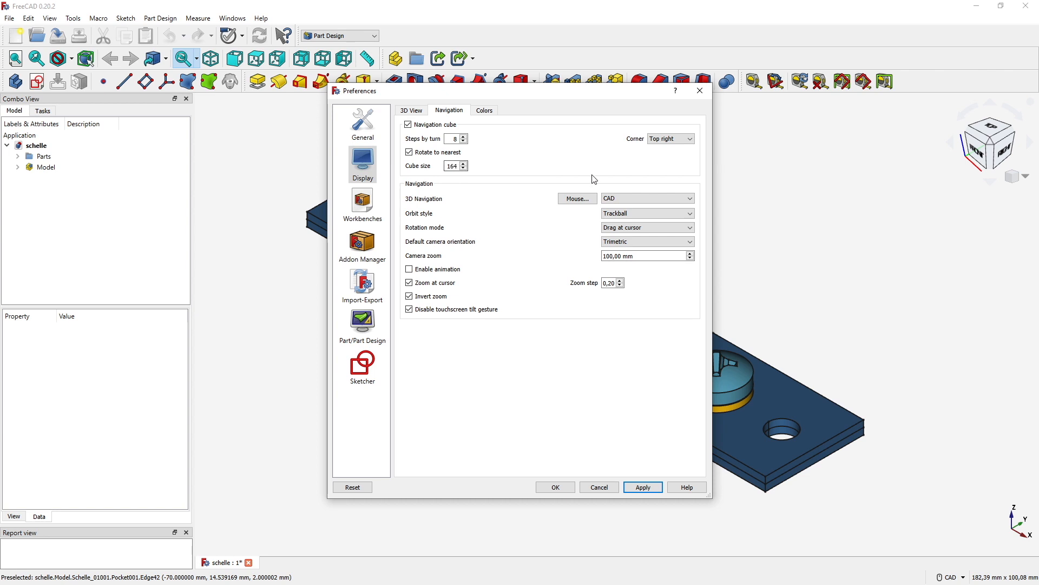
pyautogui.click(670, 139)
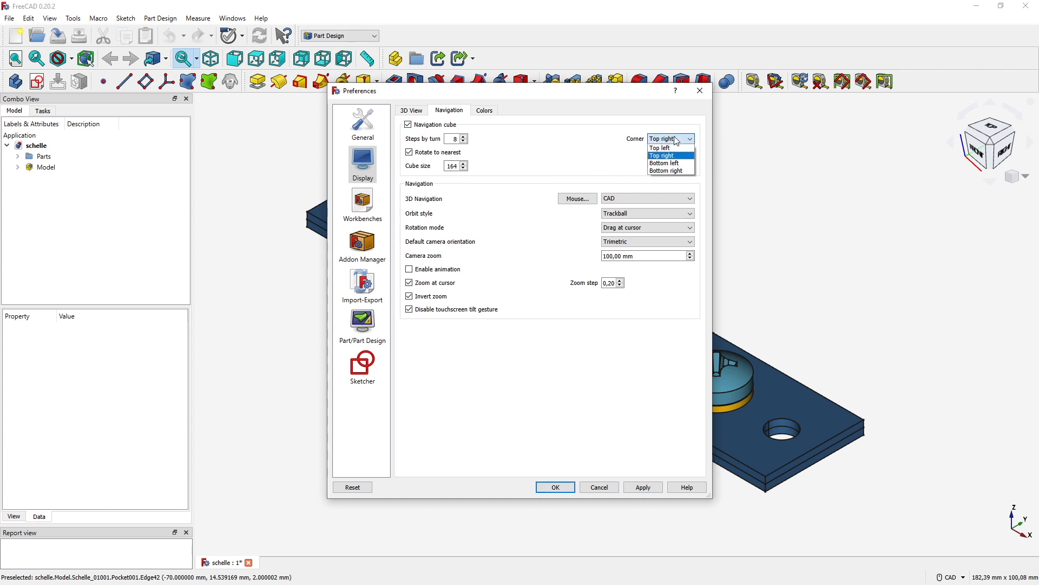
pyautogui.click(669, 138)
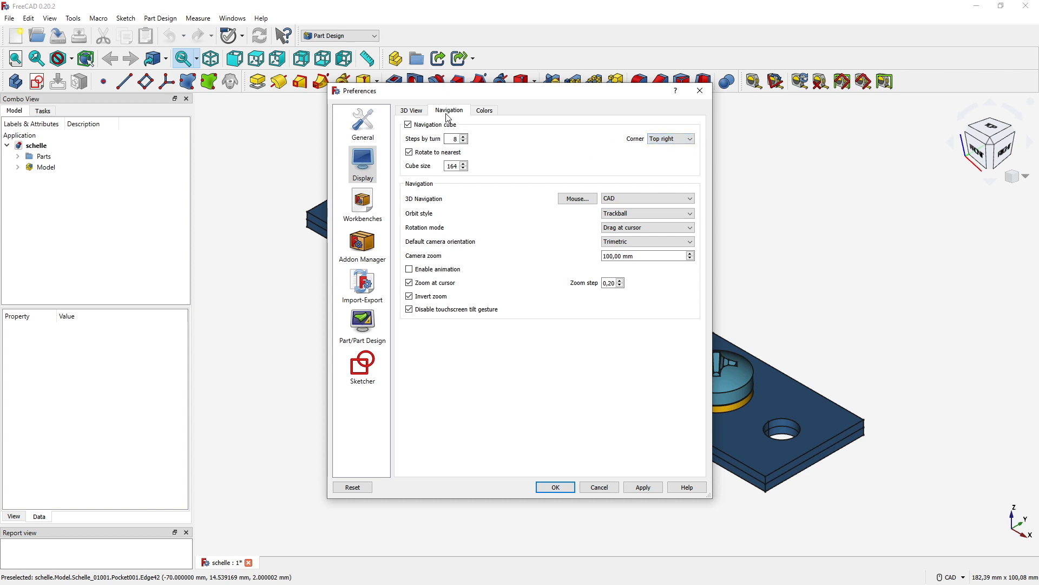
pyautogui.moveTo(925, 162)
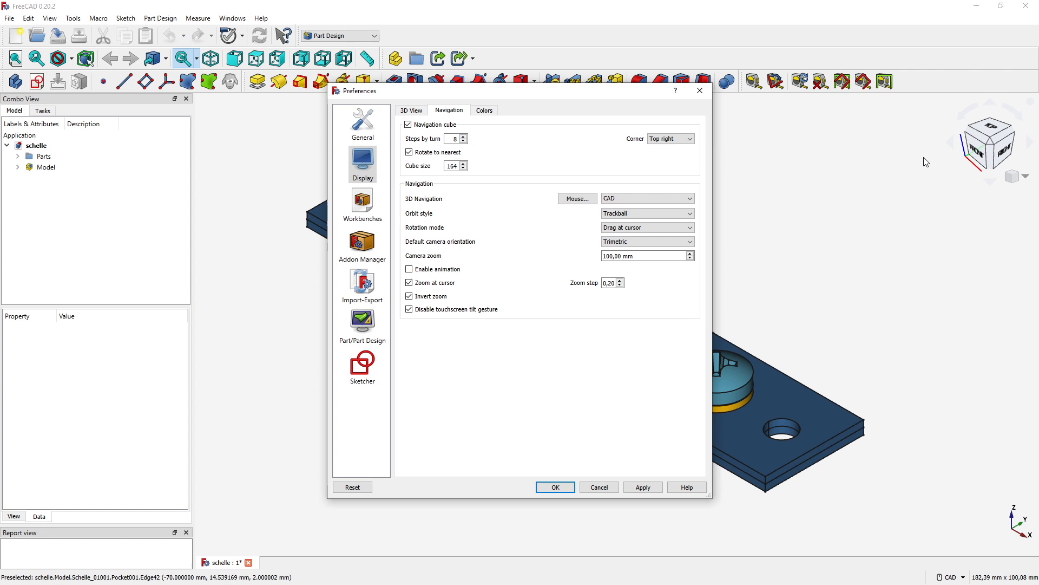
pyautogui.moveTo(980, 119)
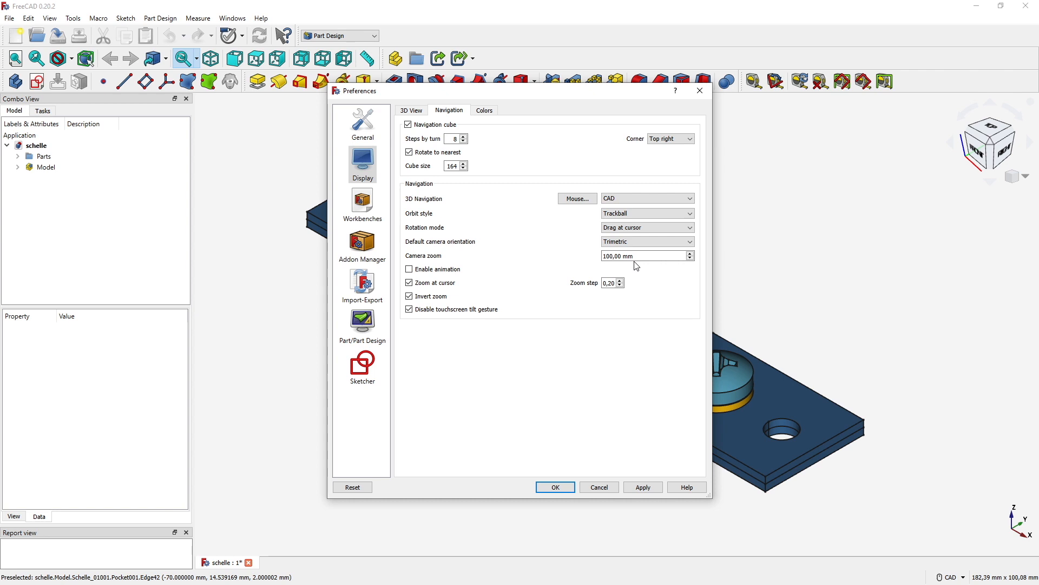
pyautogui.moveTo(913, 230)
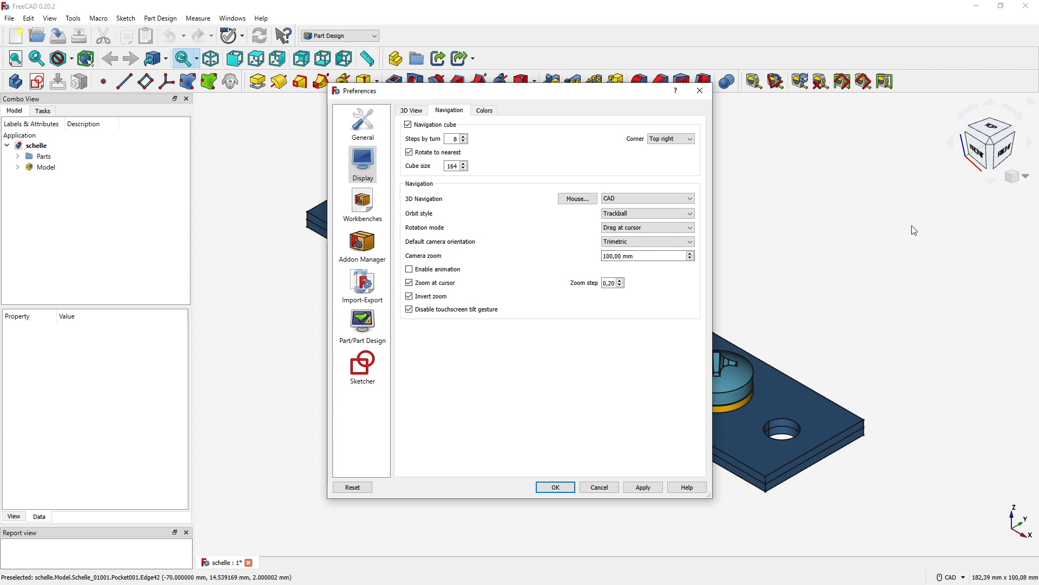
pyautogui.moveTo(928, 137)
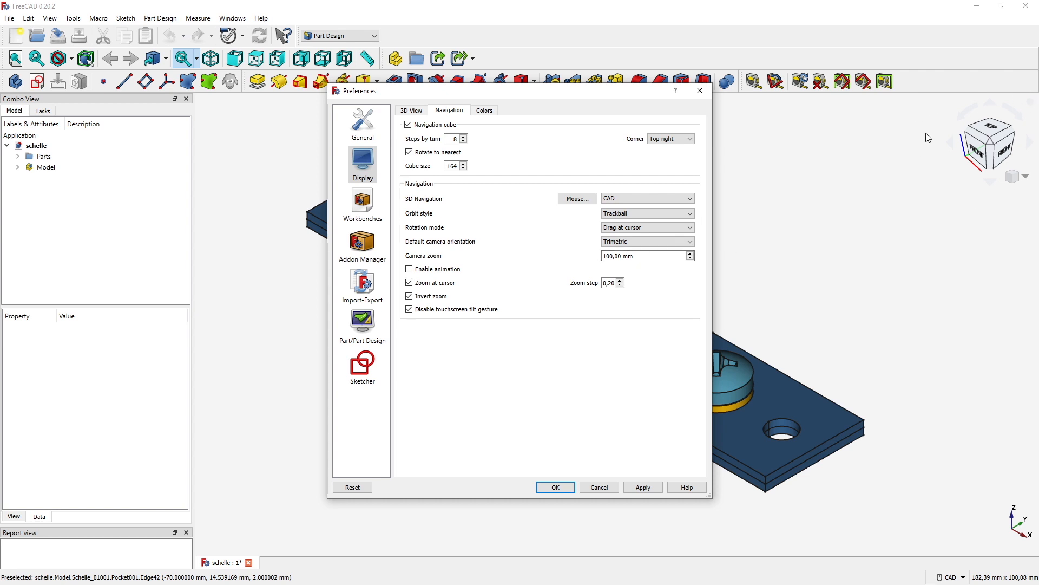
pyautogui.moveTo(658, 402)
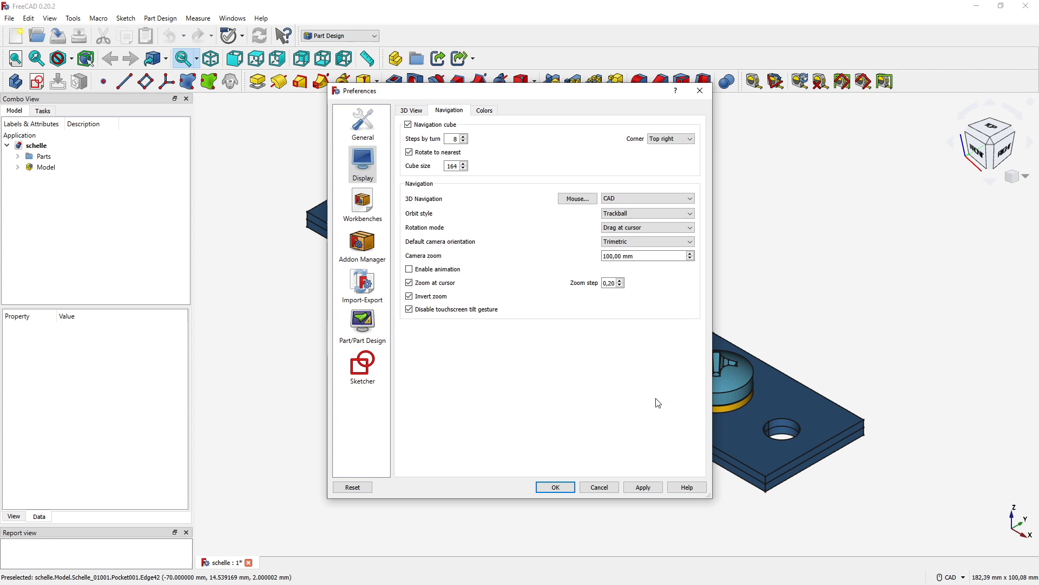
pyautogui.moveTo(641, 417)
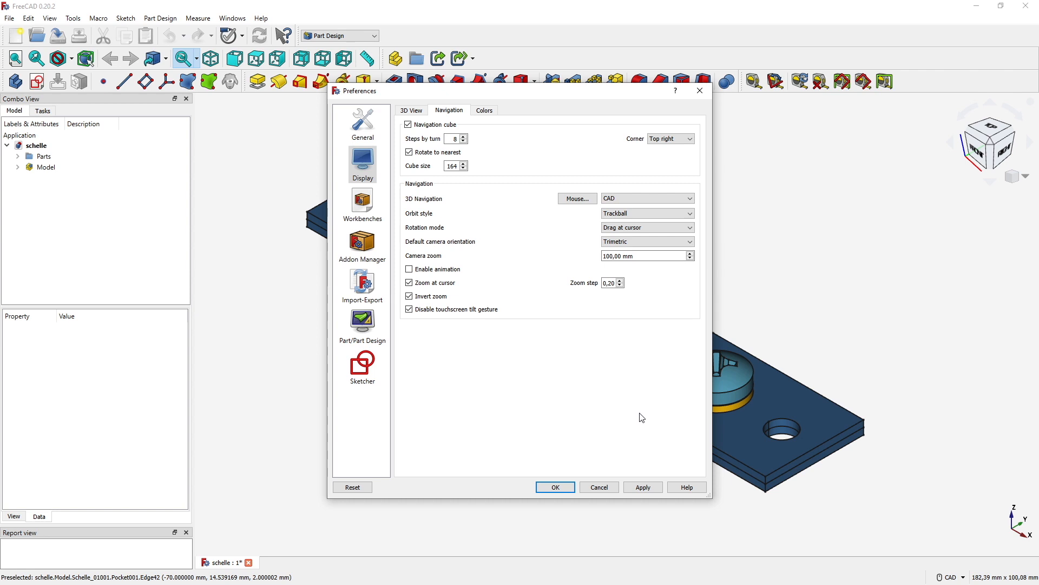
pyautogui.moveTo(623, 443)
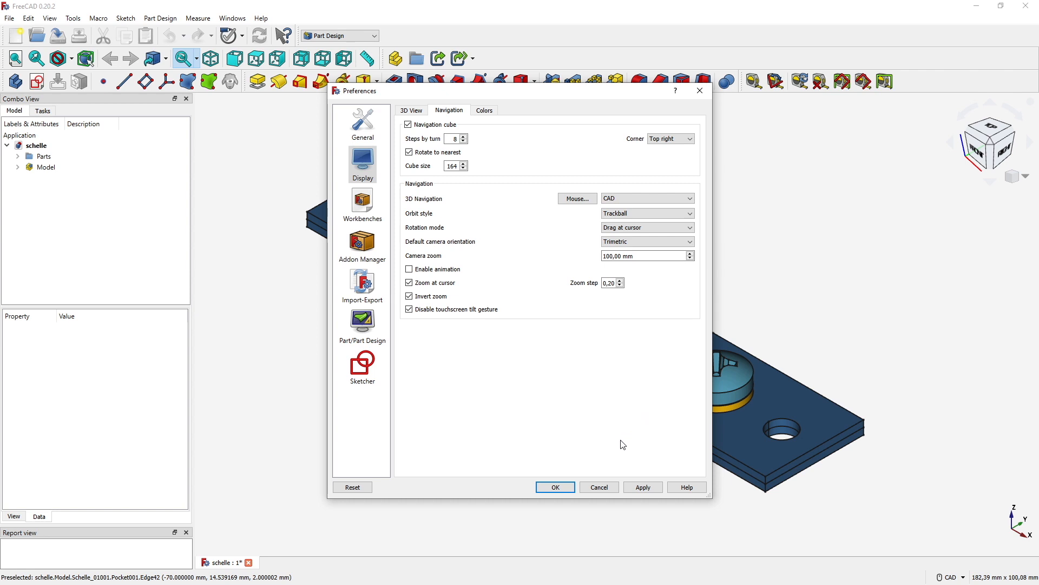
pyautogui.moveTo(556, 486)
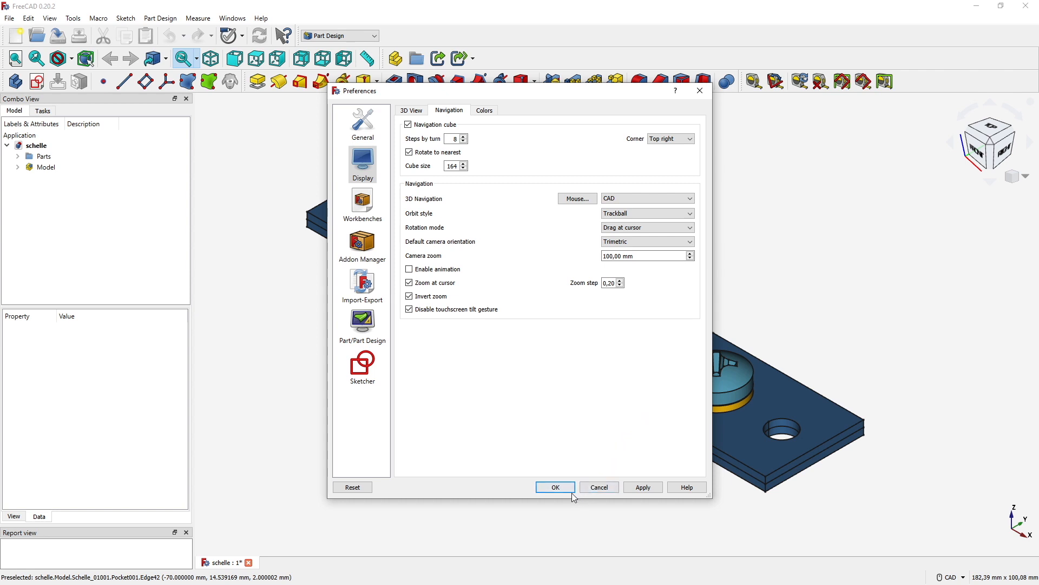
# Accept and close the preferences, then show the Tools menu.
pyautogui.click(555, 487)
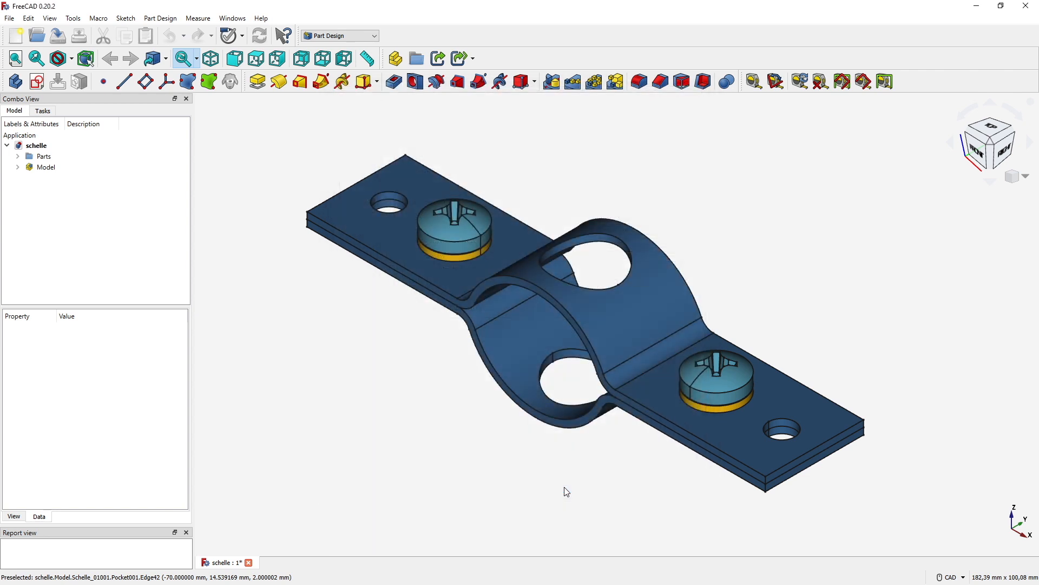
pyautogui.moveTo(219, 248)
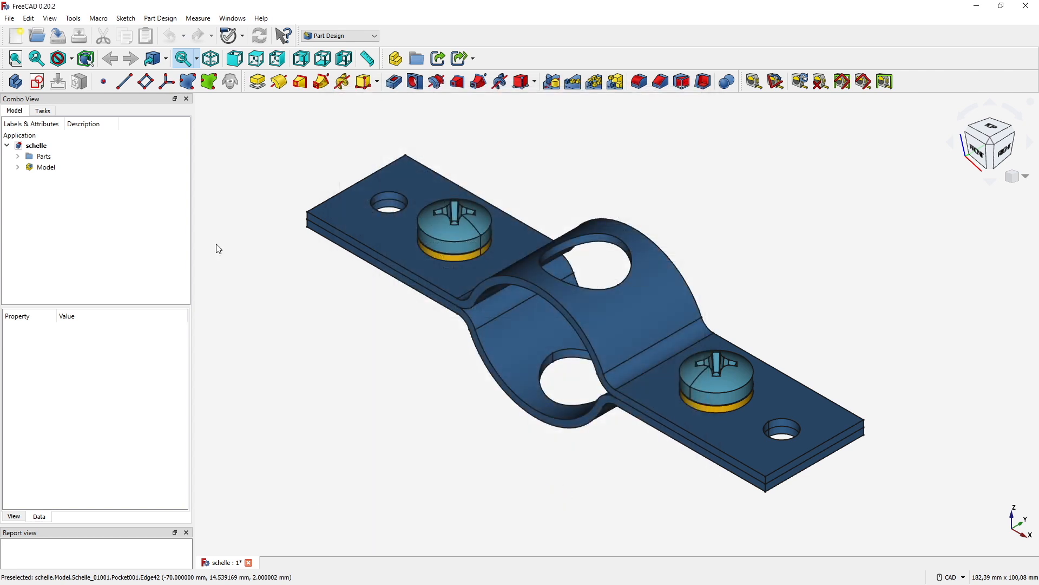
pyautogui.moveTo(73, 18)
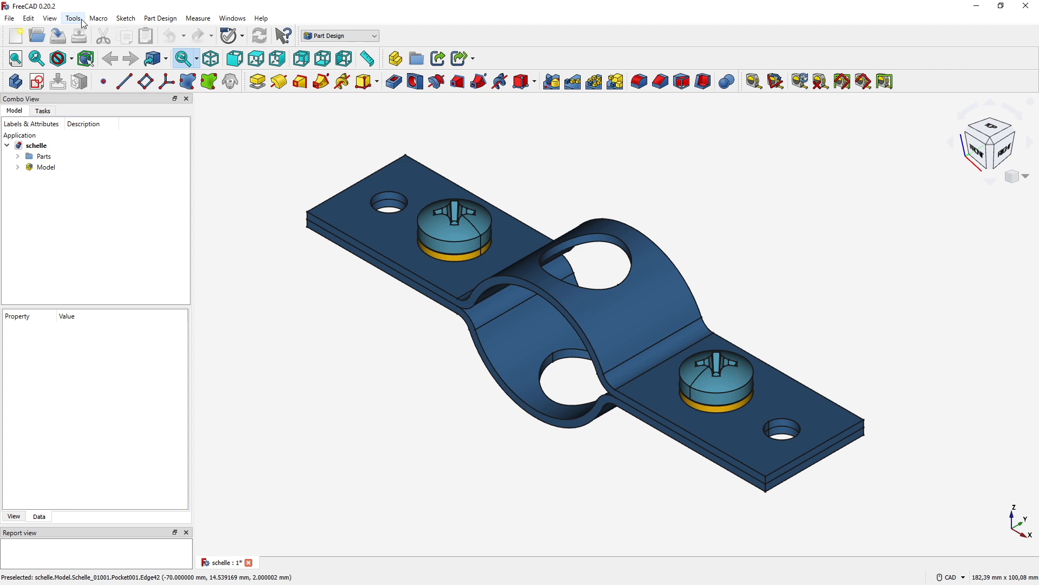
pyautogui.click(72, 18)
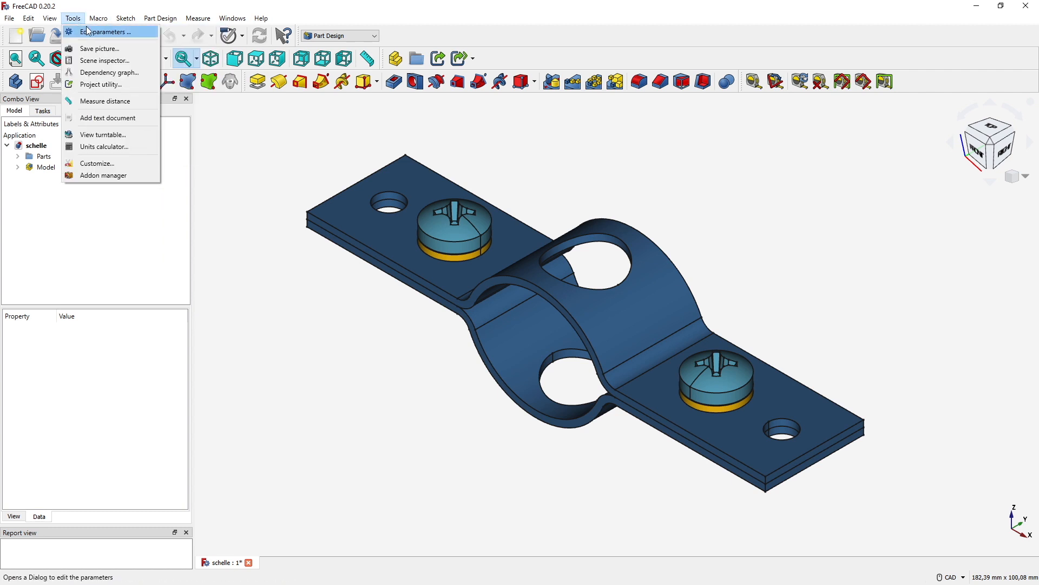
# Open Edit parameters and select the BaseApp/Preferences/NaviCube group showing CubeSize and NaviRotateToNearest.
pyautogui.click(106, 32)
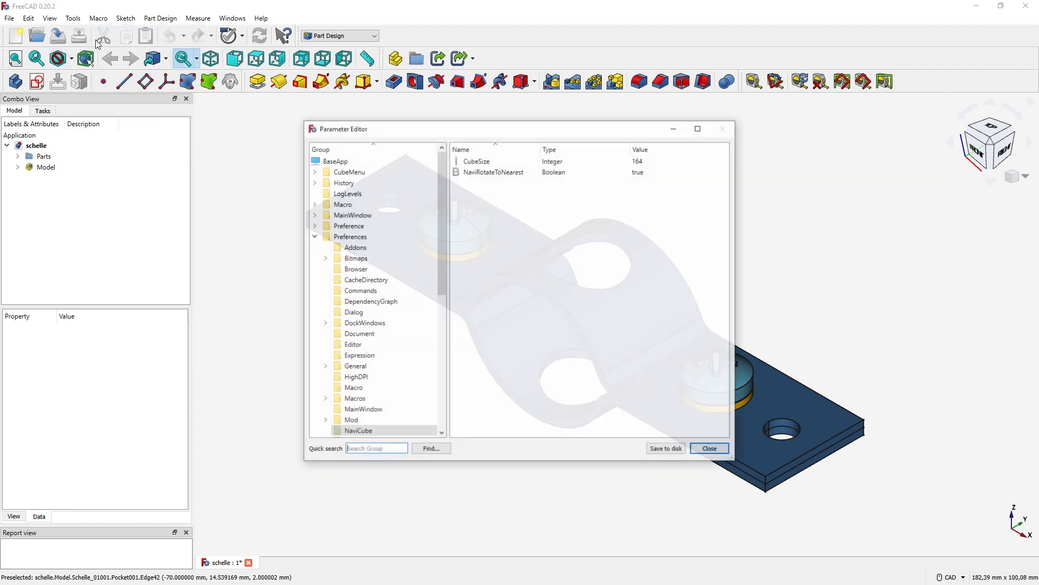
pyautogui.click(316, 237)
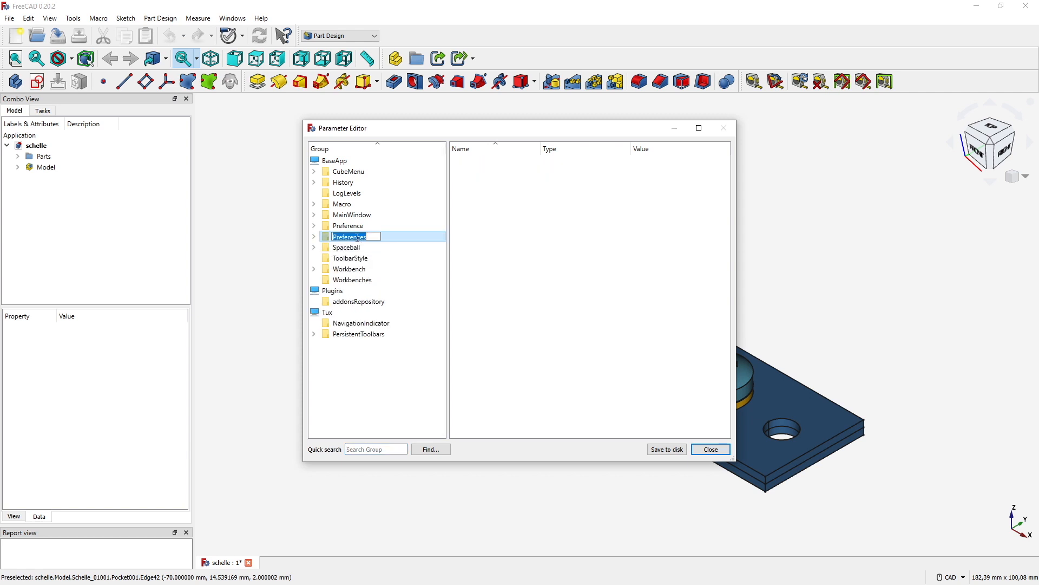
pyautogui.click(314, 237)
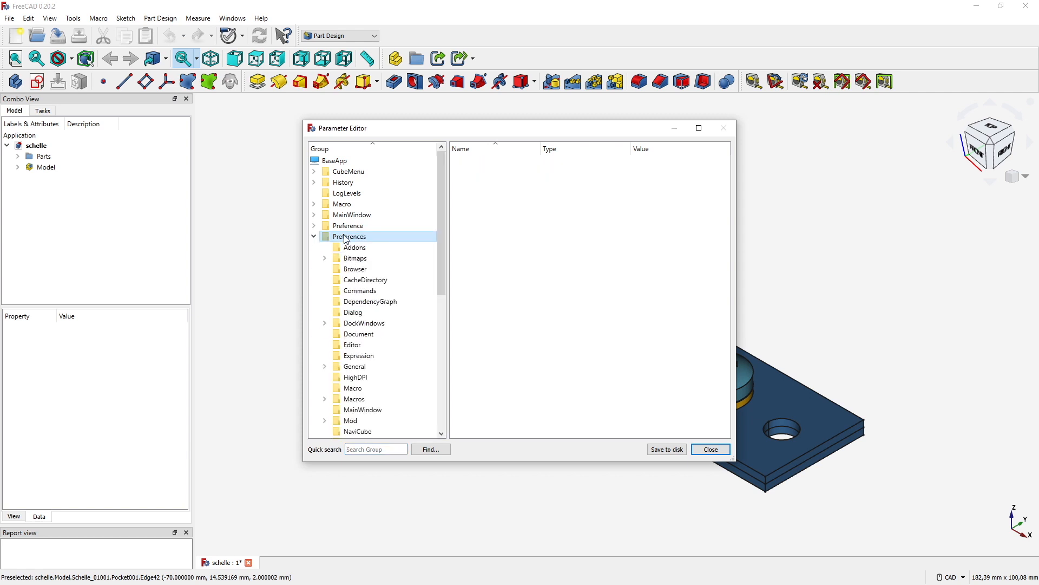
pyautogui.scroll(-3)
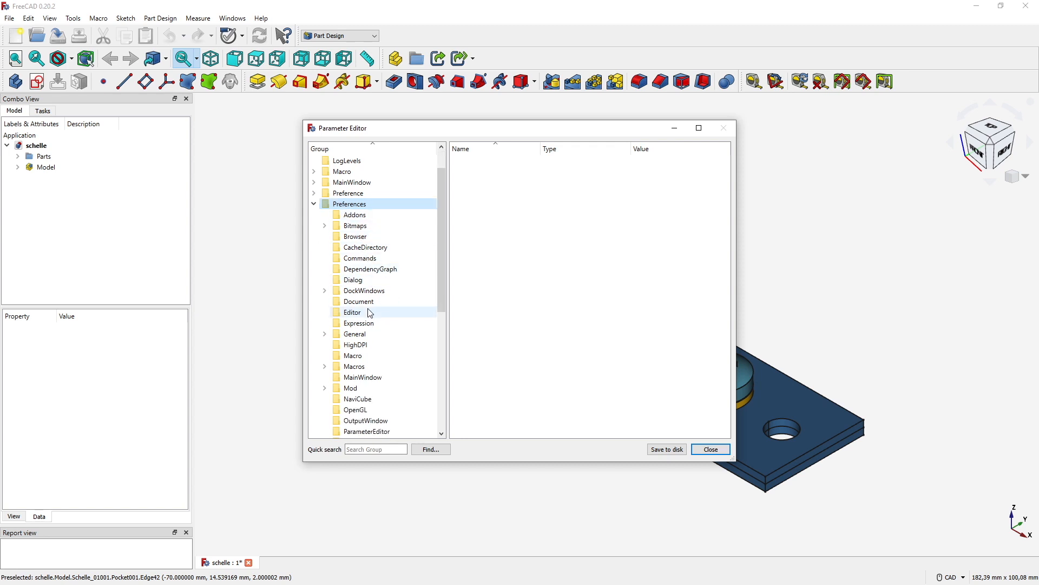
pyautogui.click(358, 398)
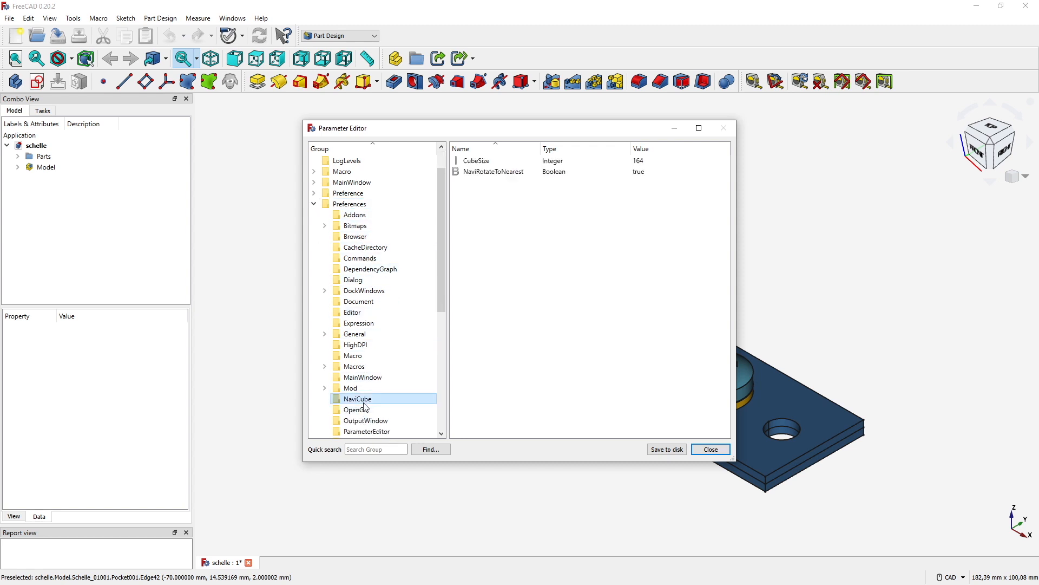
pyautogui.click(492, 171)
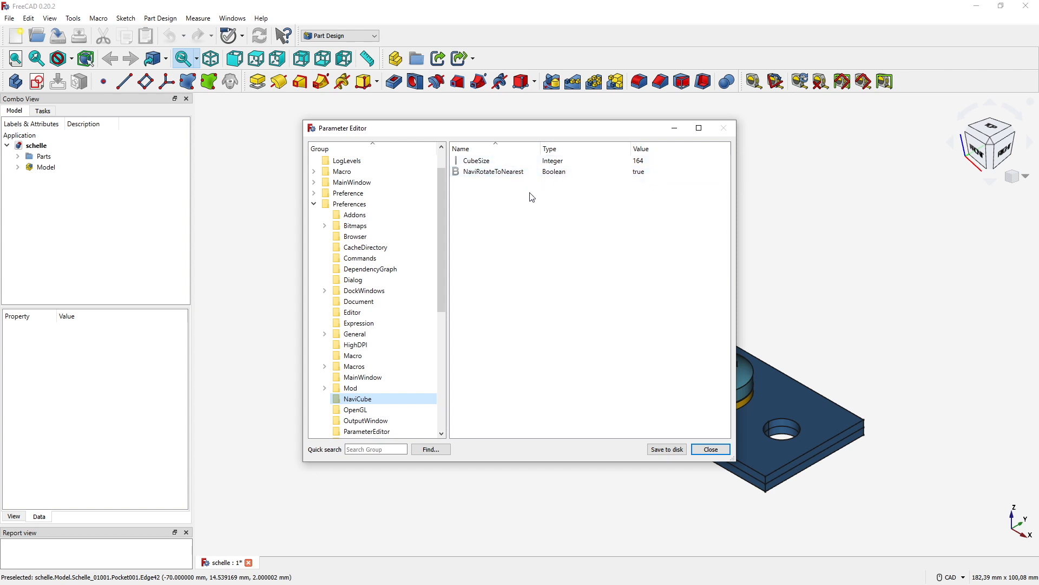
pyautogui.click(493, 171)
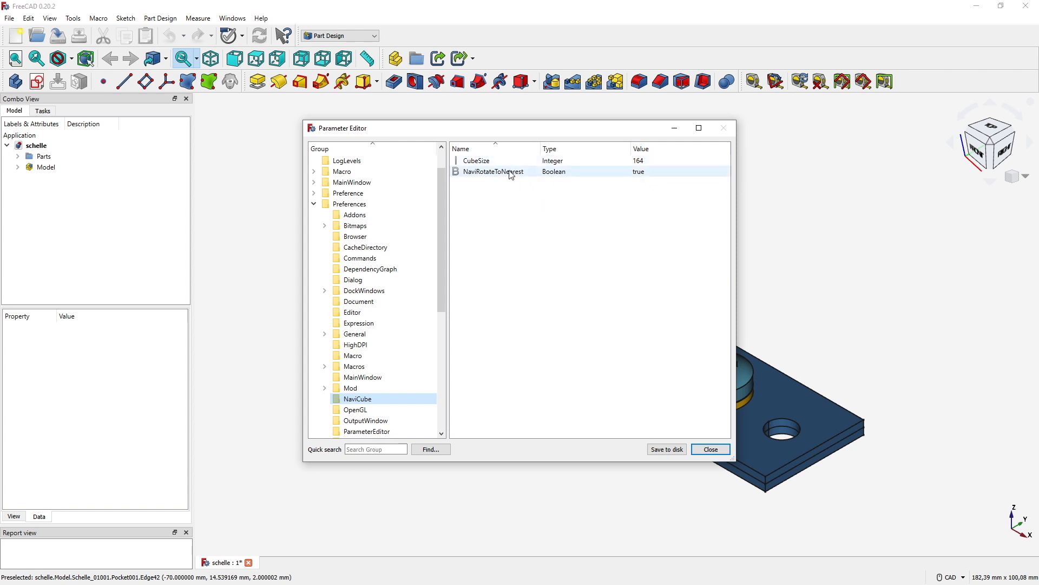
pyautogui.moveTo(505, 175)
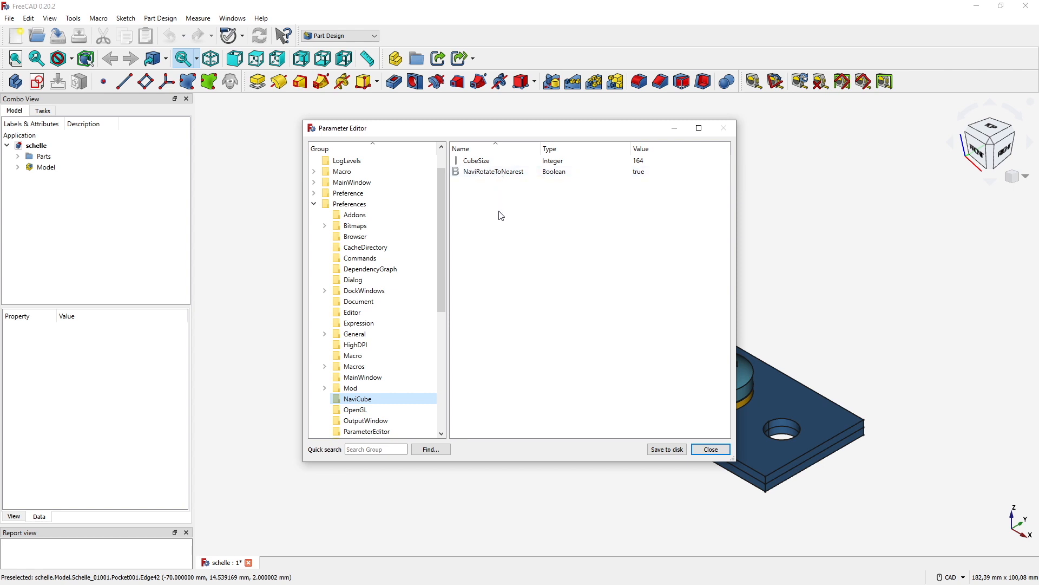
pyautogui.moveTo(502, 248)
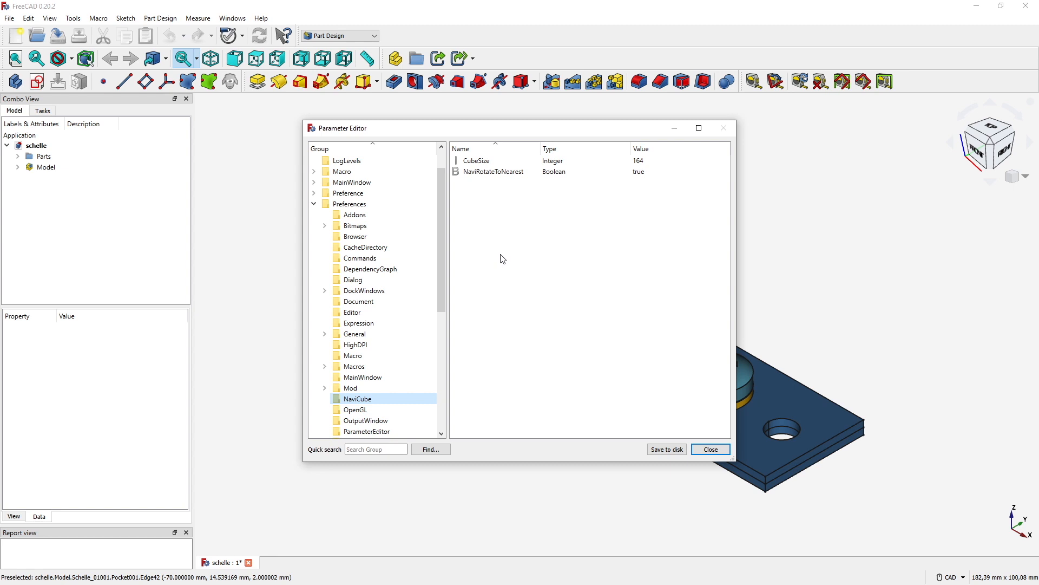
# Create a new unsigned parameter named ButtonColor in the NaviCube group.
pyautogui.rightClick(502, 258)
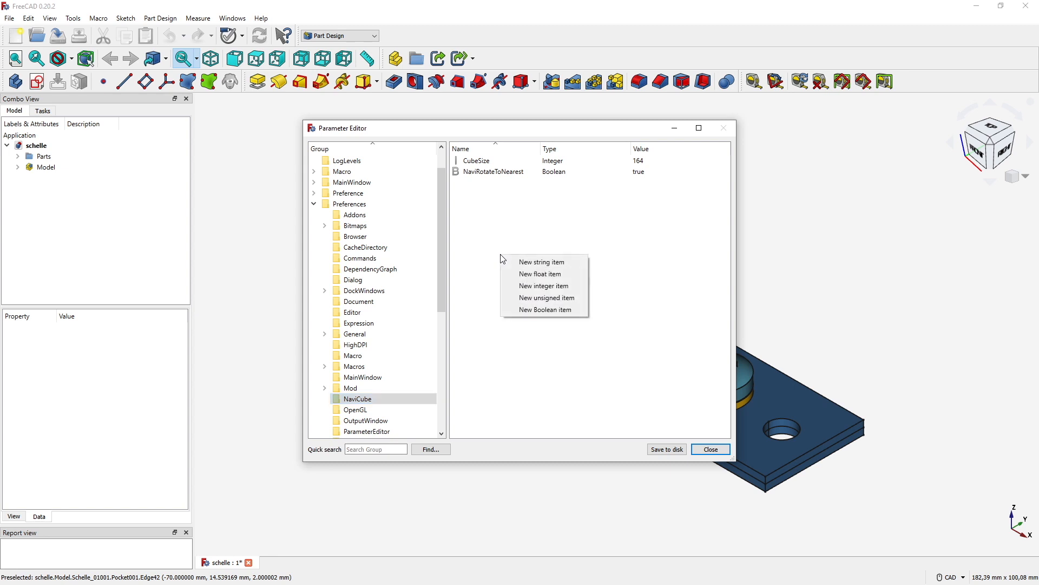
pyautogui.moveTo(543, 297)
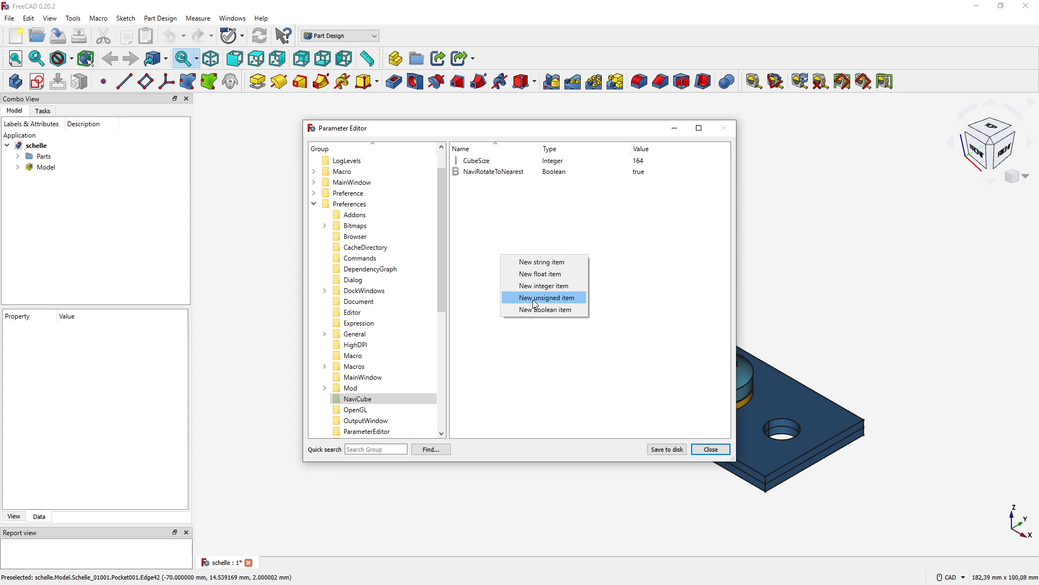
pyautogui.click(545, 297)
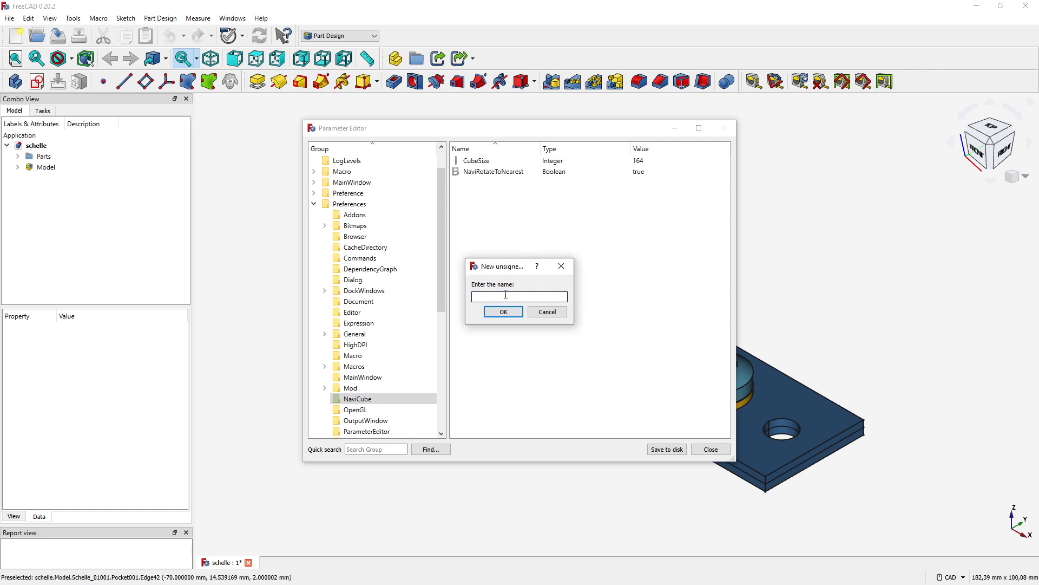
pyautogui.write('ButtonCol')
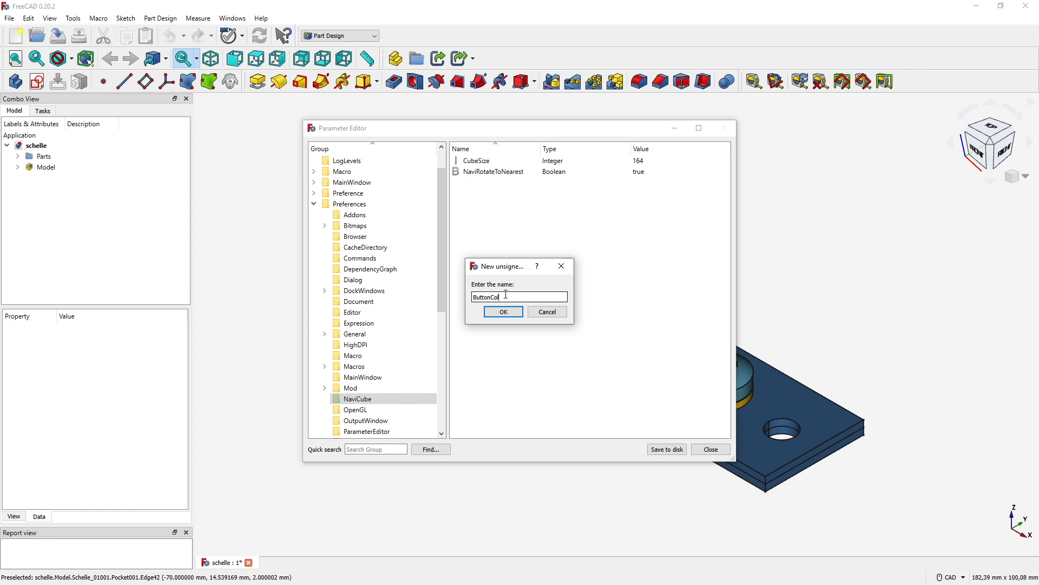
pyautogui.write('or')
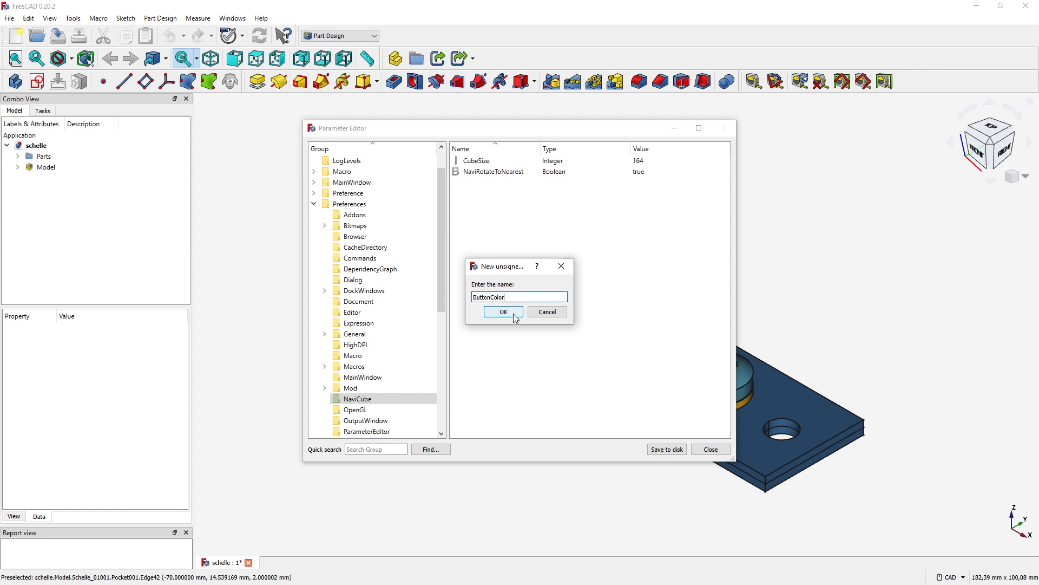
pyautogui.click(503, 312)
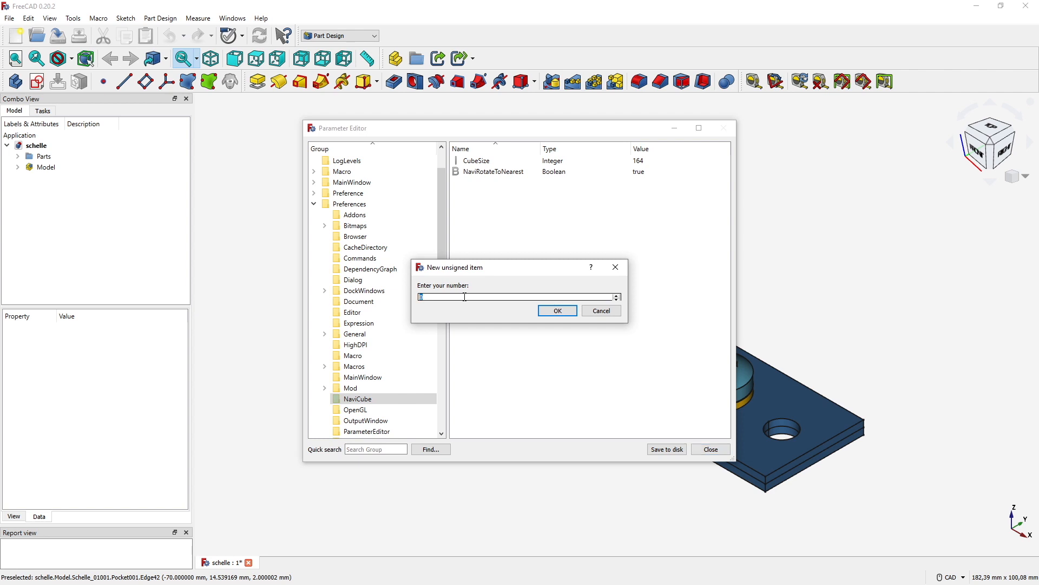
pyautogui.moveTo(244, 253)
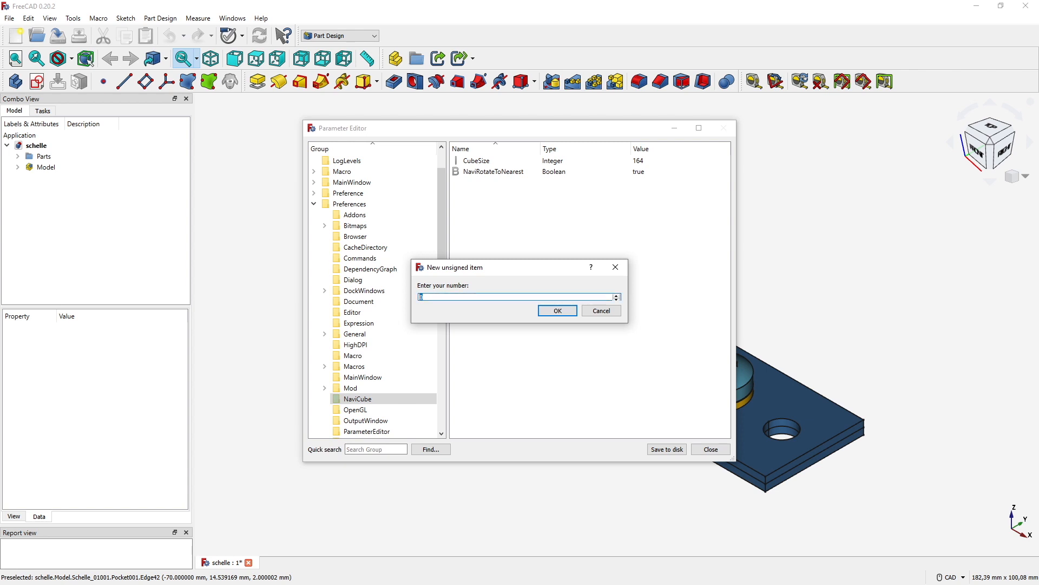
pyautogui.write('1147775999')
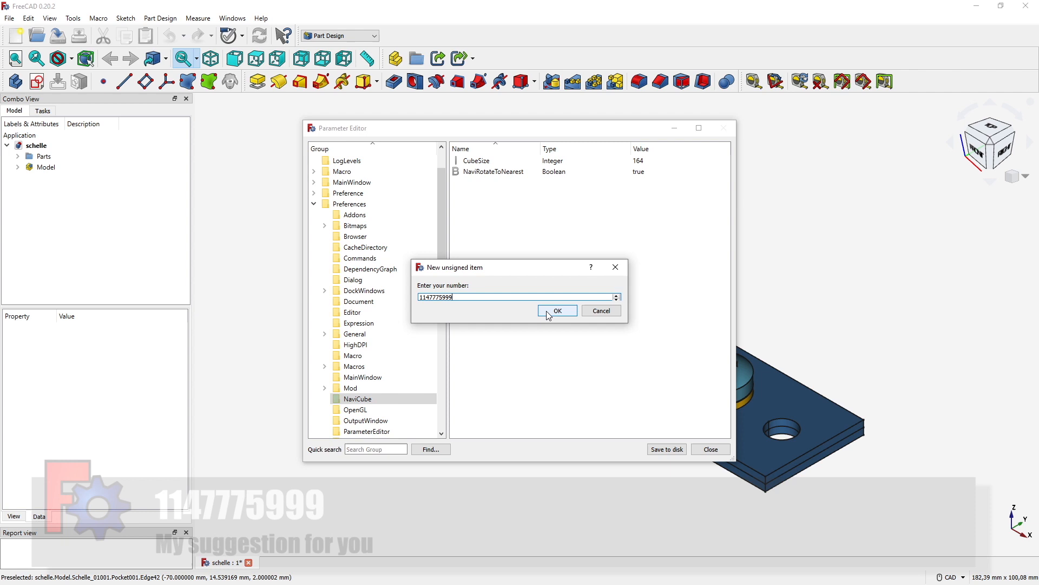
pyautogui.click(557, 310)
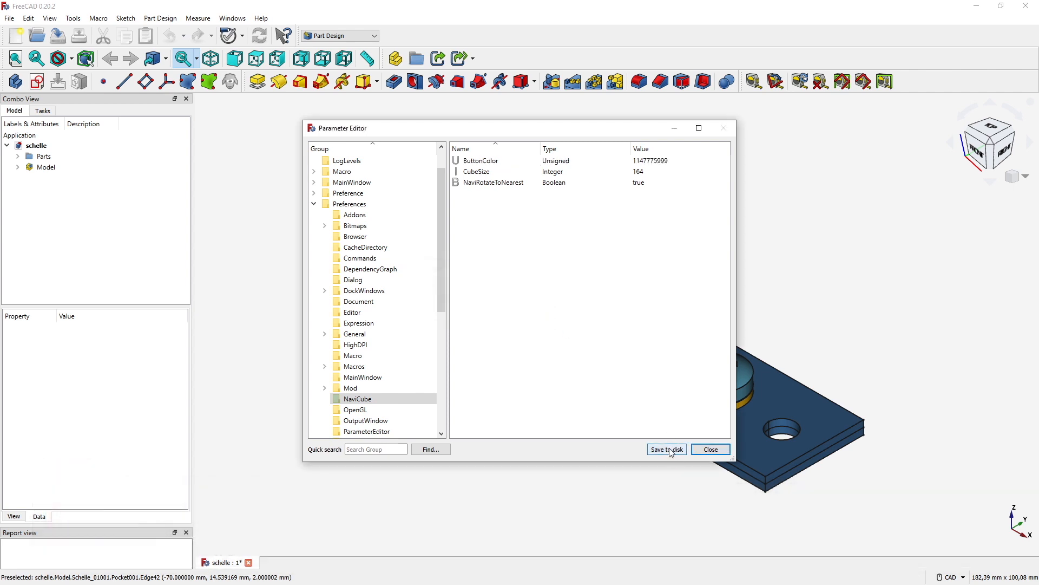
pyautogui.moveTo(710, 448)
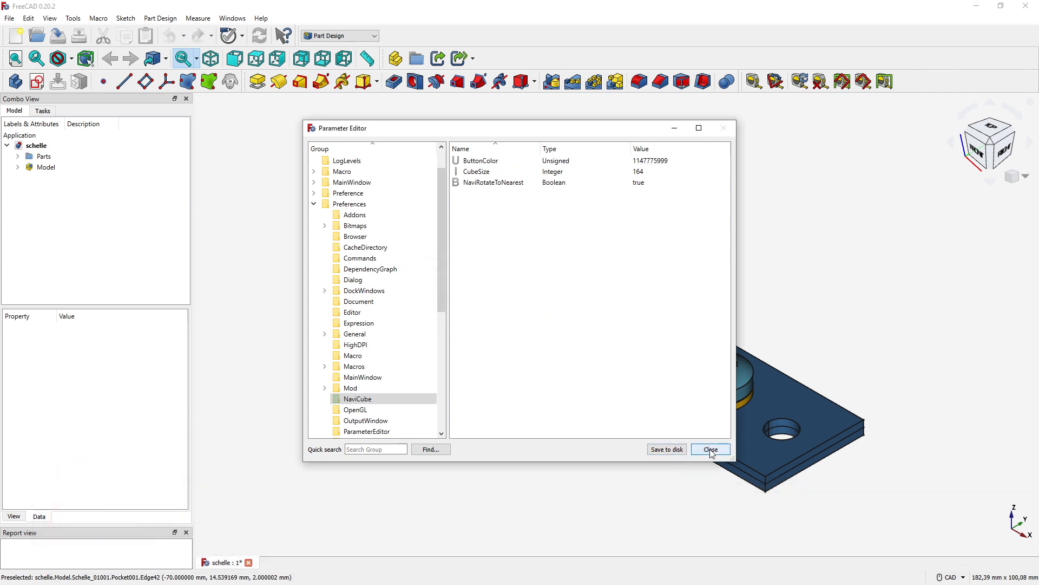
pyautogui.click(710, 449)
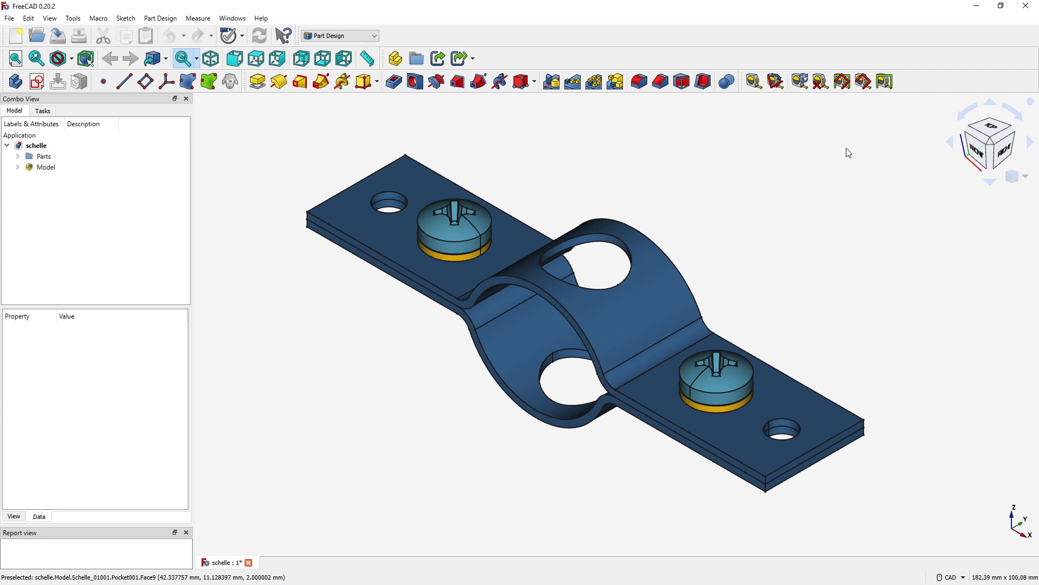
pyautogui.moveTo(954, 157)
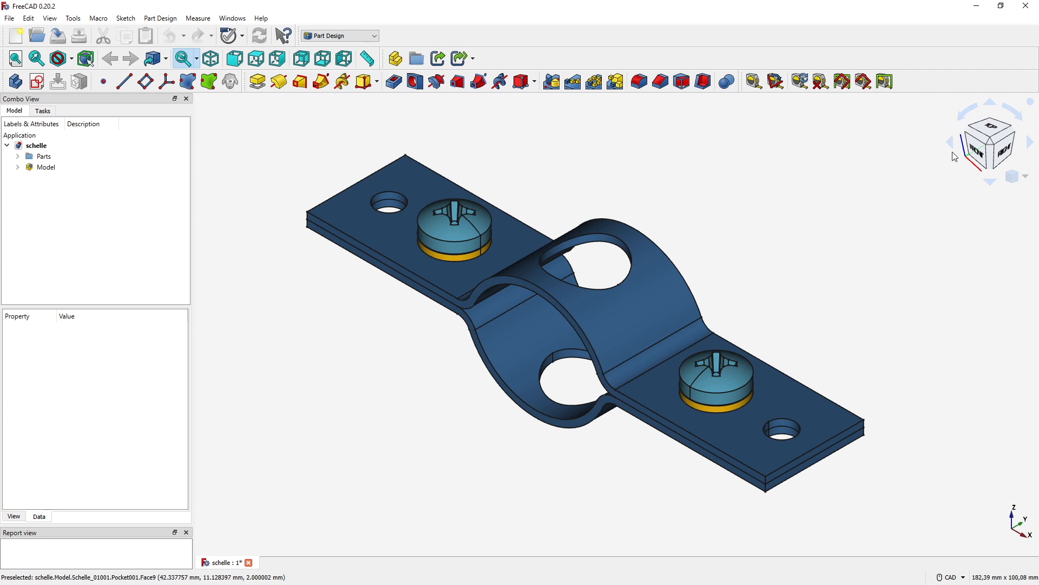
pyautogui.moveTo(992, 104)
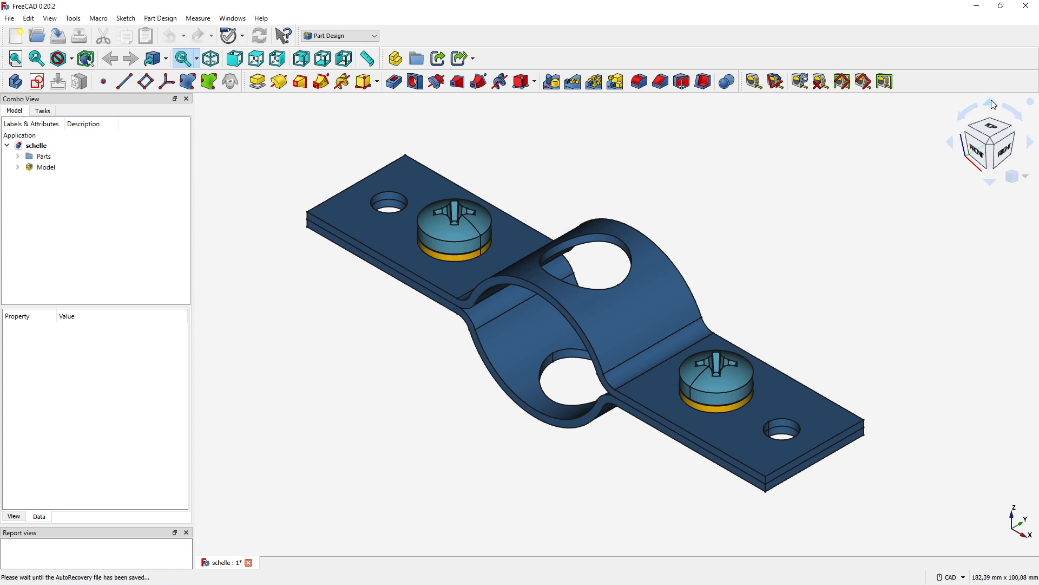
pyautogui.moveTo(907, 199)
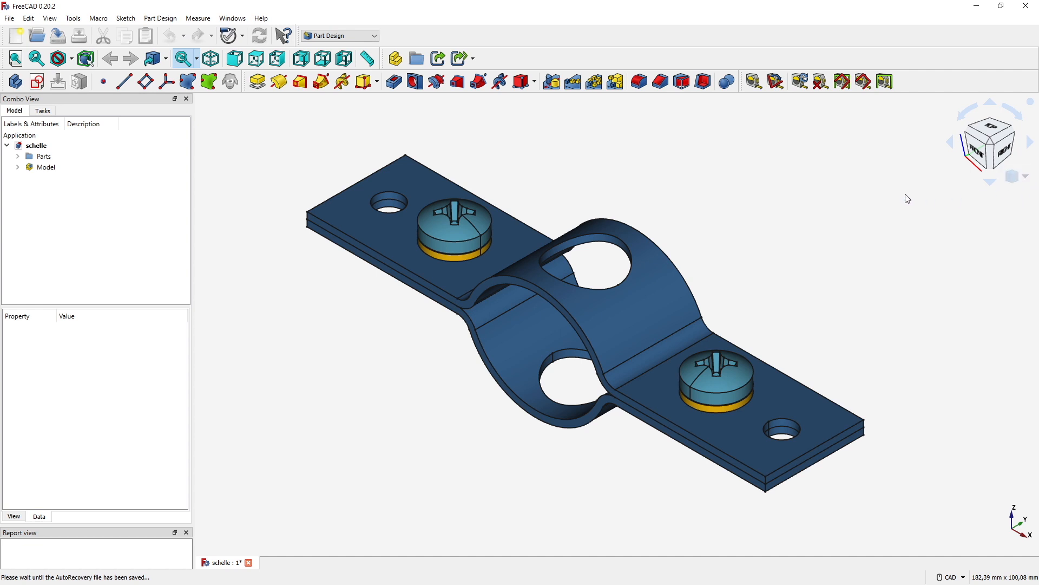
pyautogui.moveTo(732, 189)
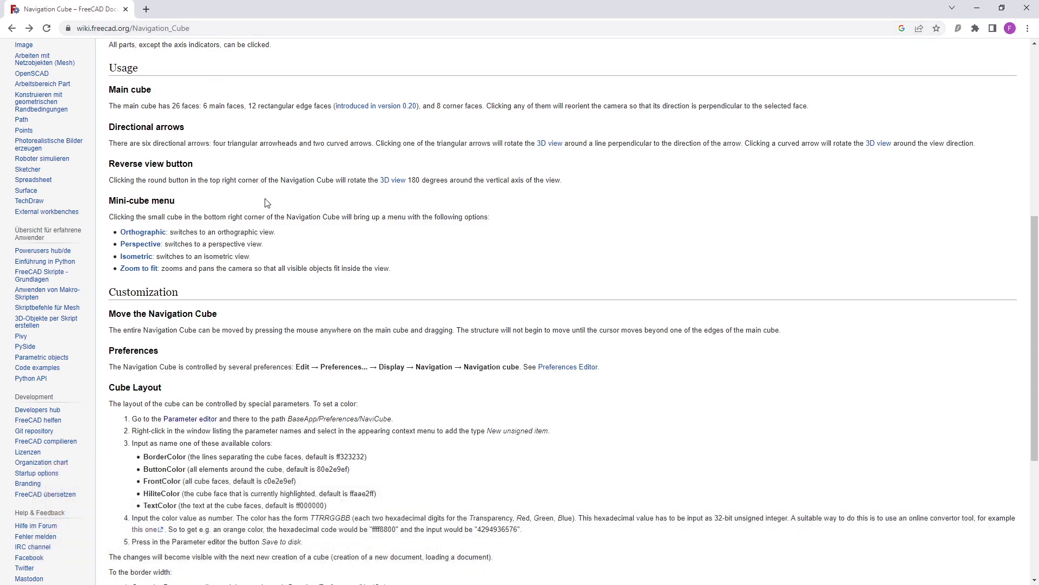
# Scroll the Navigation Cube wiki page and highlight the ButtonColor and BorderColor parameter names.
pyautogui.scroll(-3)
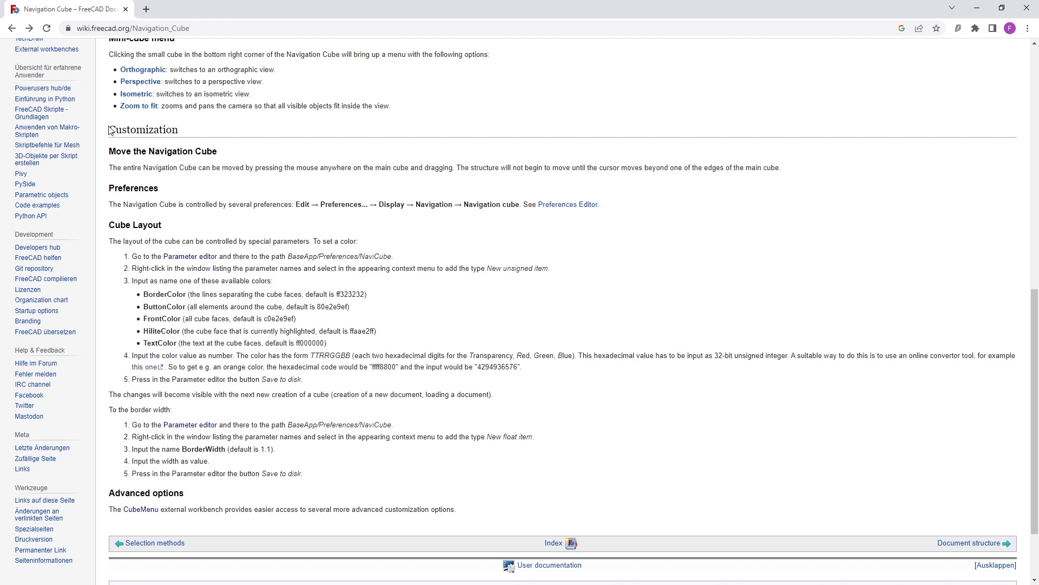
pyautogui.moveTo(190, 256)
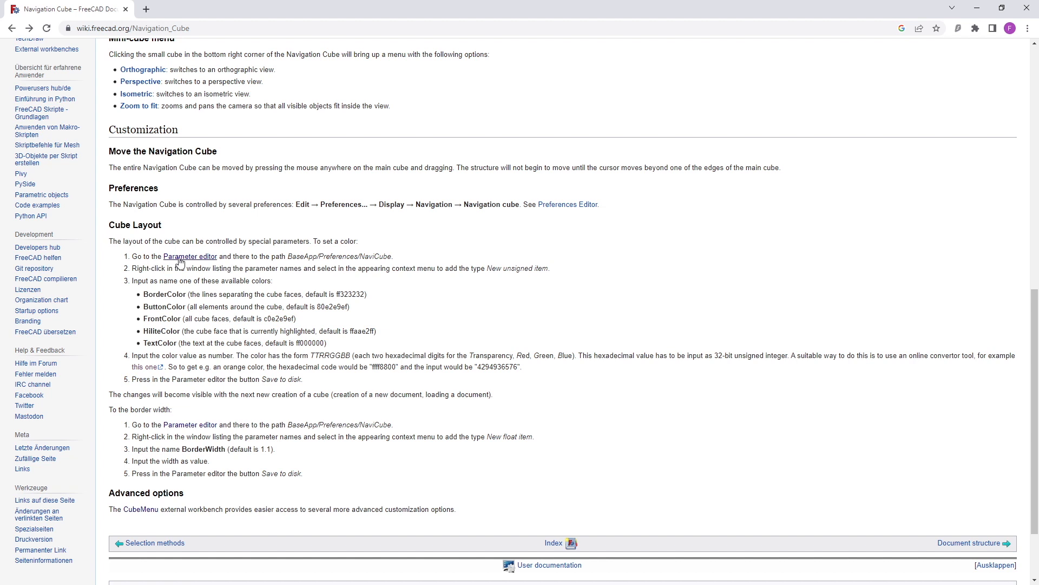
pyautogui.moveTo(340, 254)
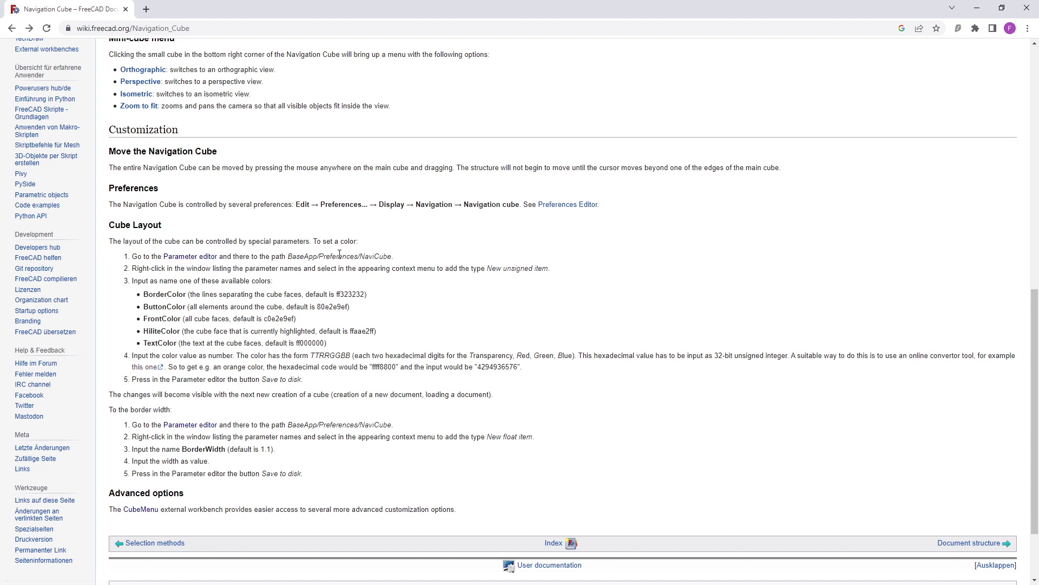
pyautogui.moveTo(132, 280)
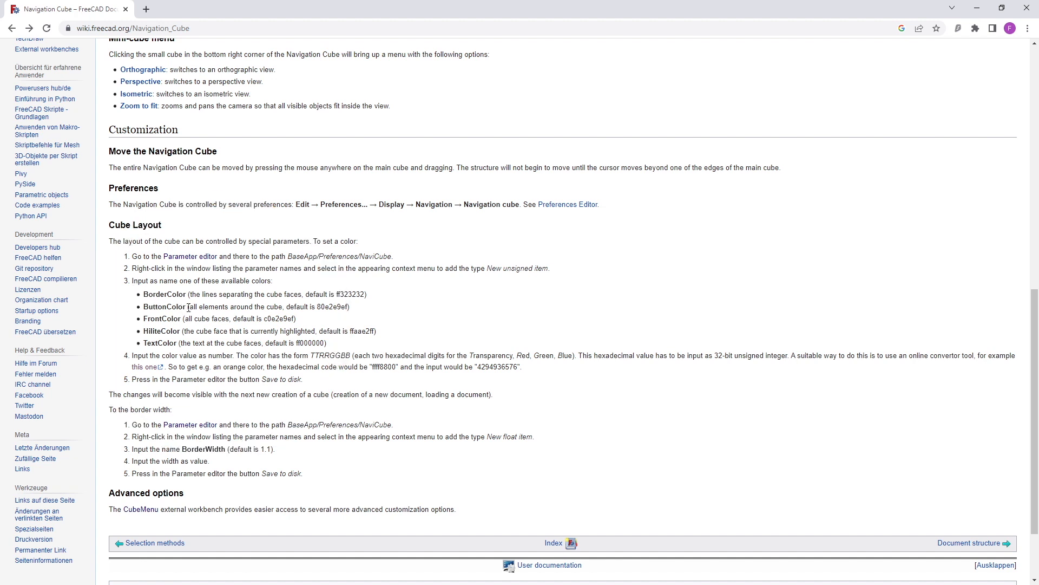
pyautogui.doubleClick(163, 307)
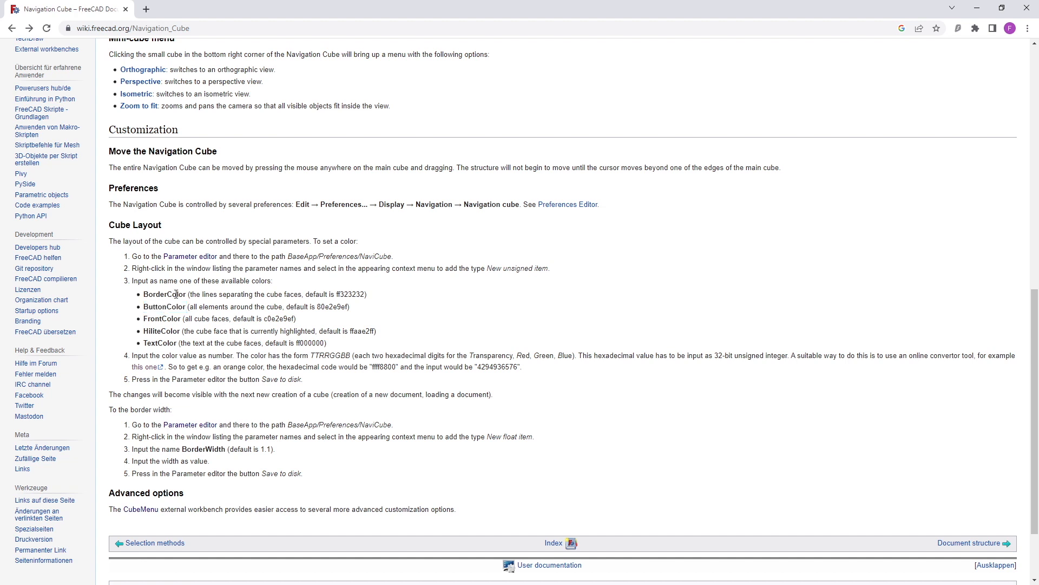
pyautogui.doubleClick(164, 294)
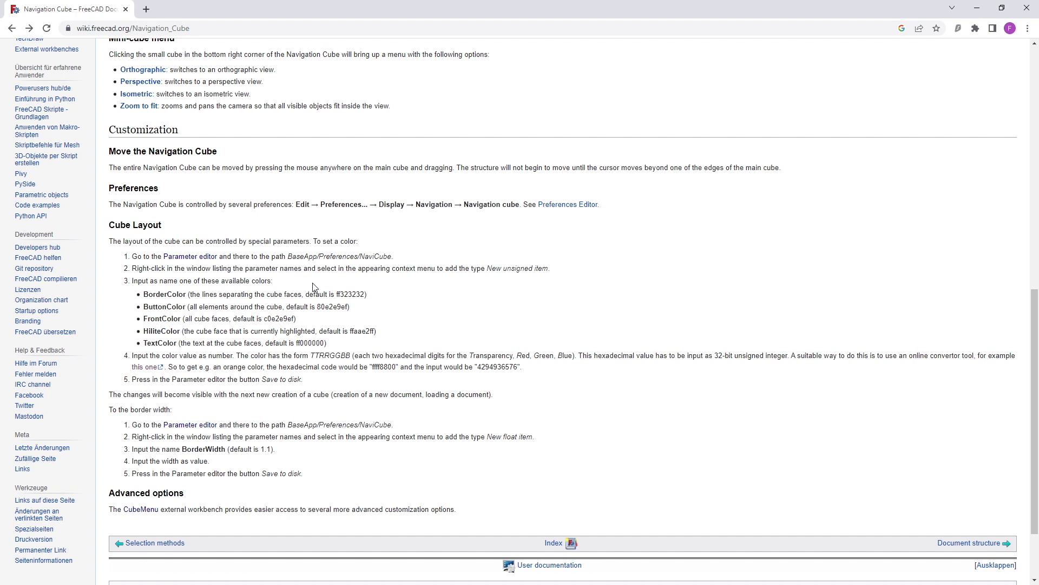
pyautogui.moveTo(159, 343)
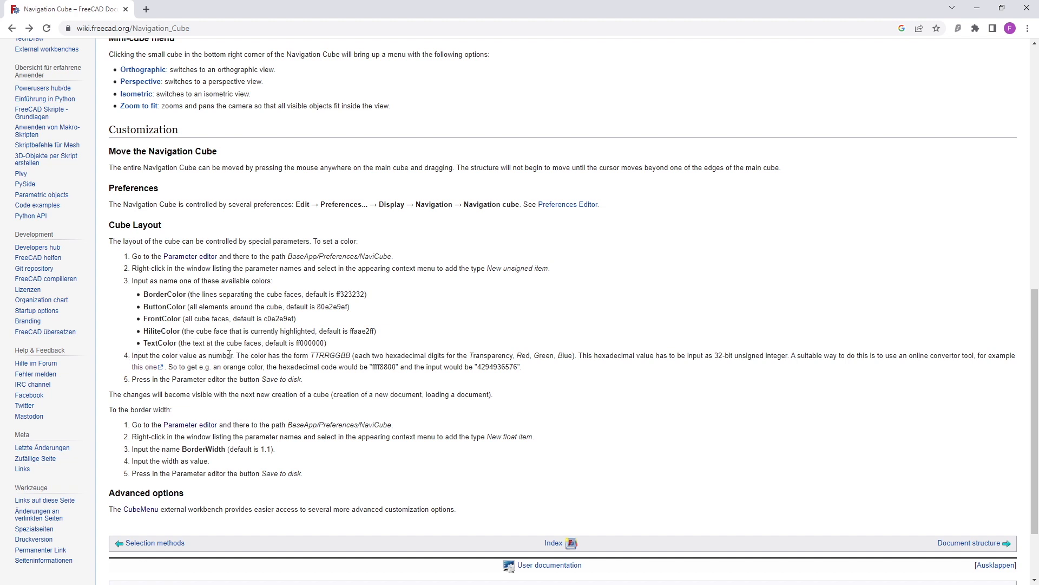
pyautogui.moveTo(344, 356)
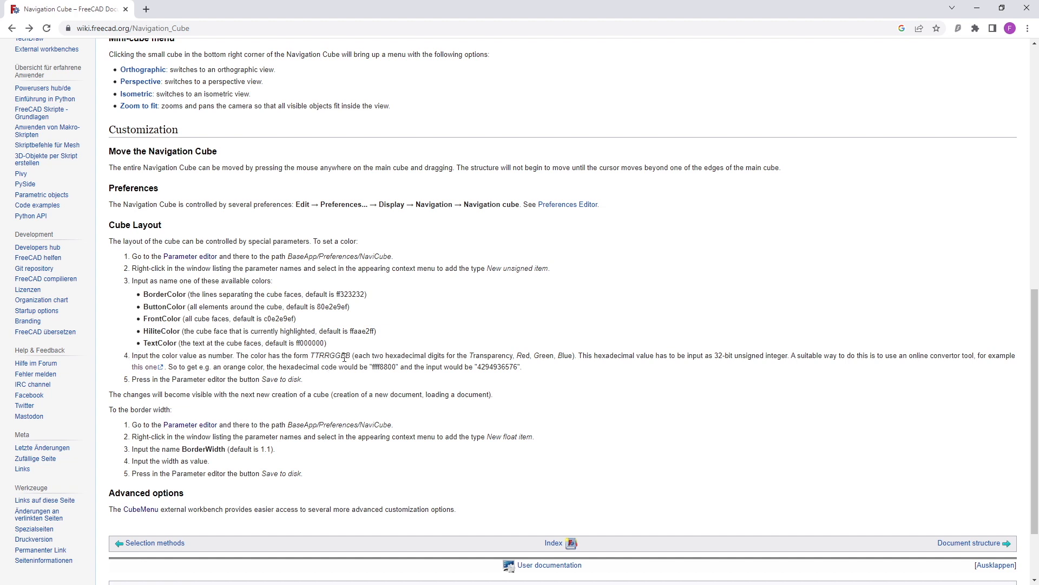
pyautogui.moveTo(401, 357)
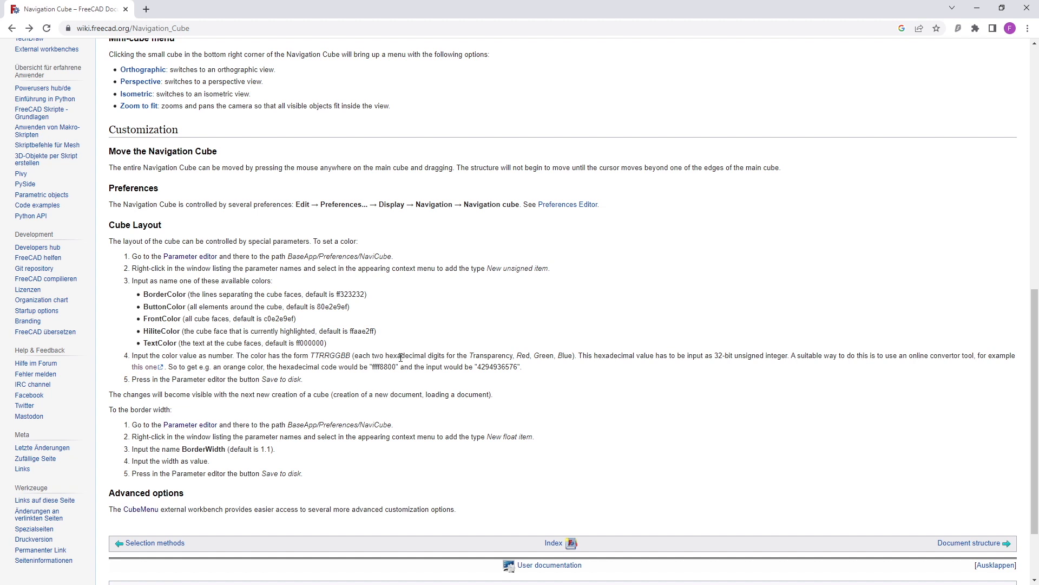
pyautogui.moveTo(482, 367)
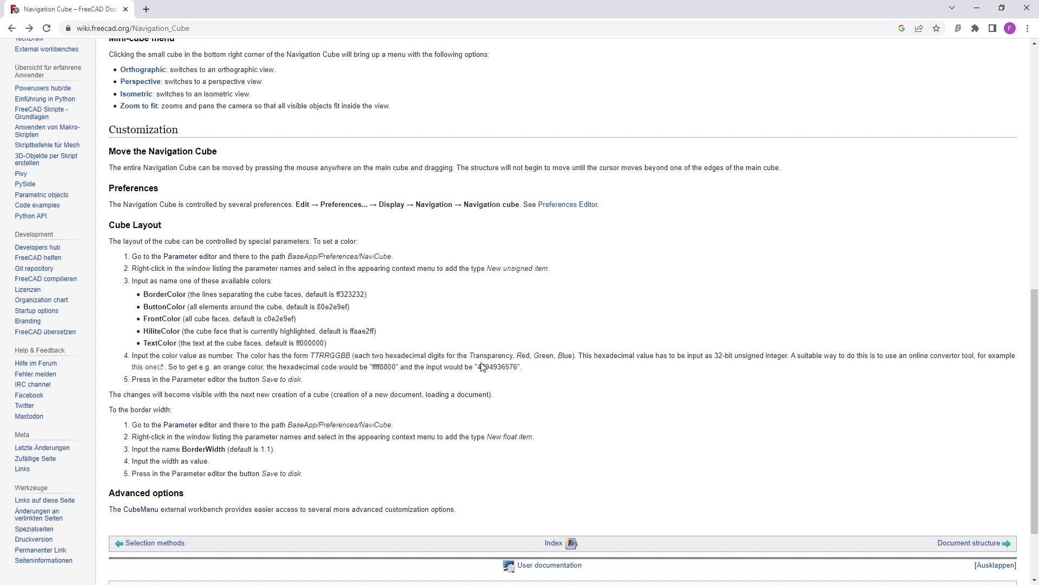
pyautogui.moveTo(581, 357)
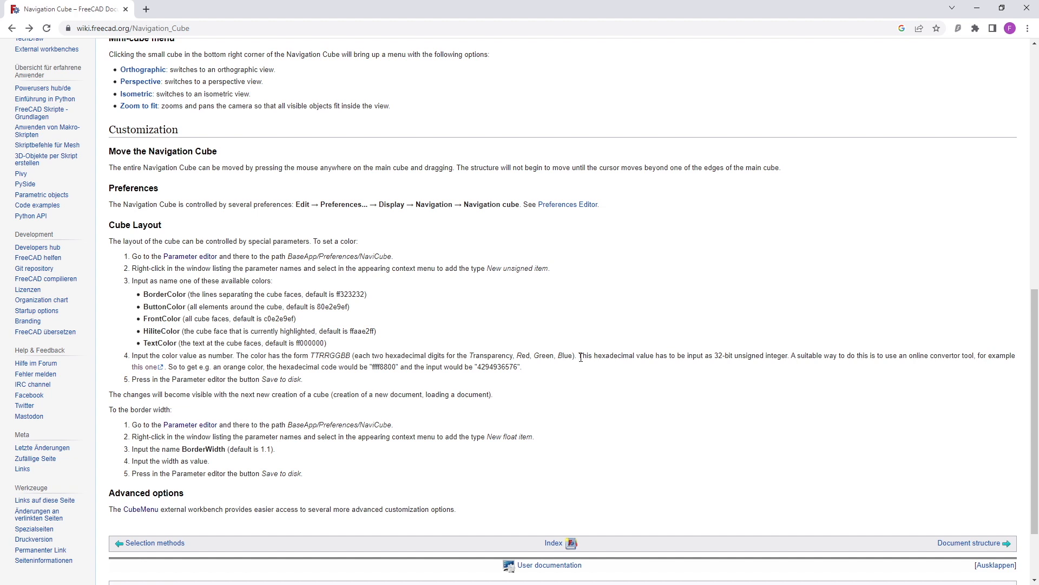
pyautogui.moveTo(511, 354)
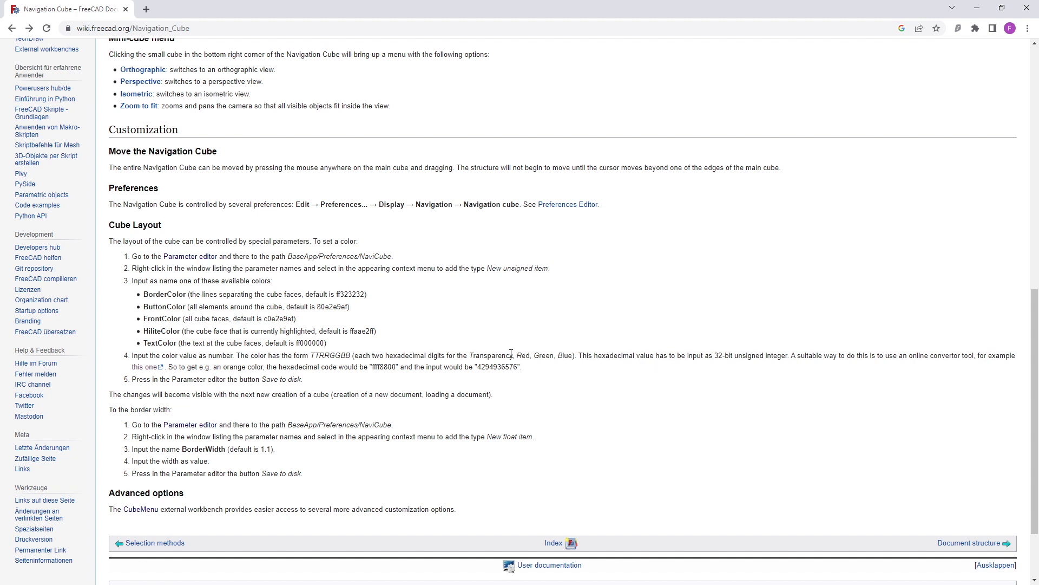
pyautogui.moveTo(370, 296)
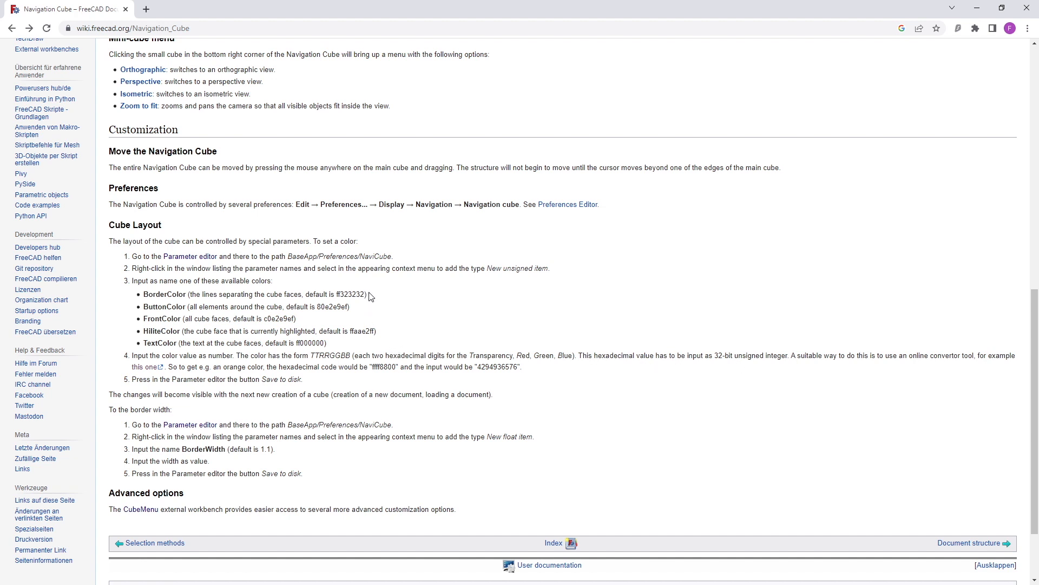
pyautogui.moveTo(344, 304)
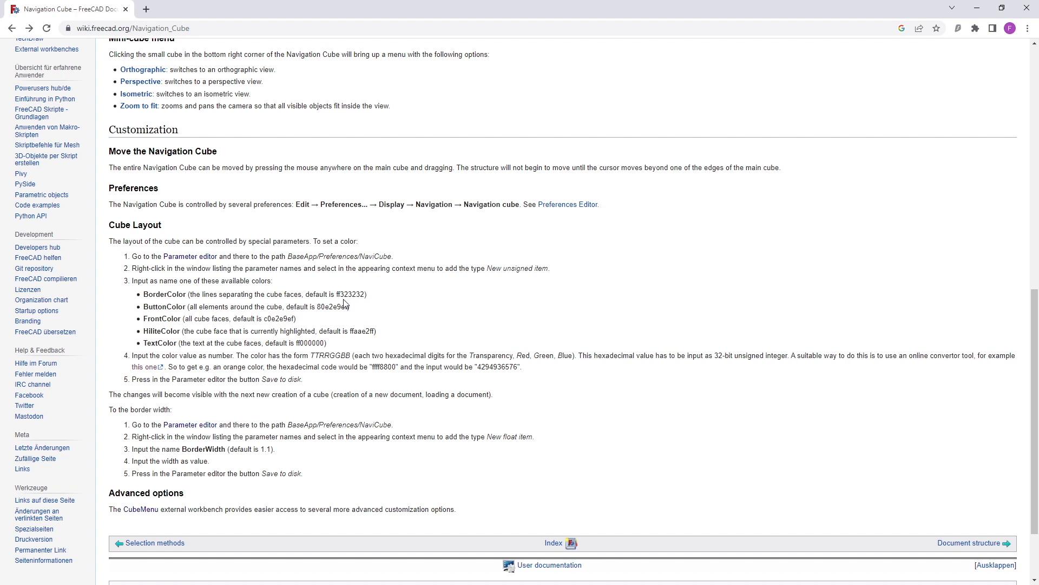
pyautogui.moveTo(366, 293)
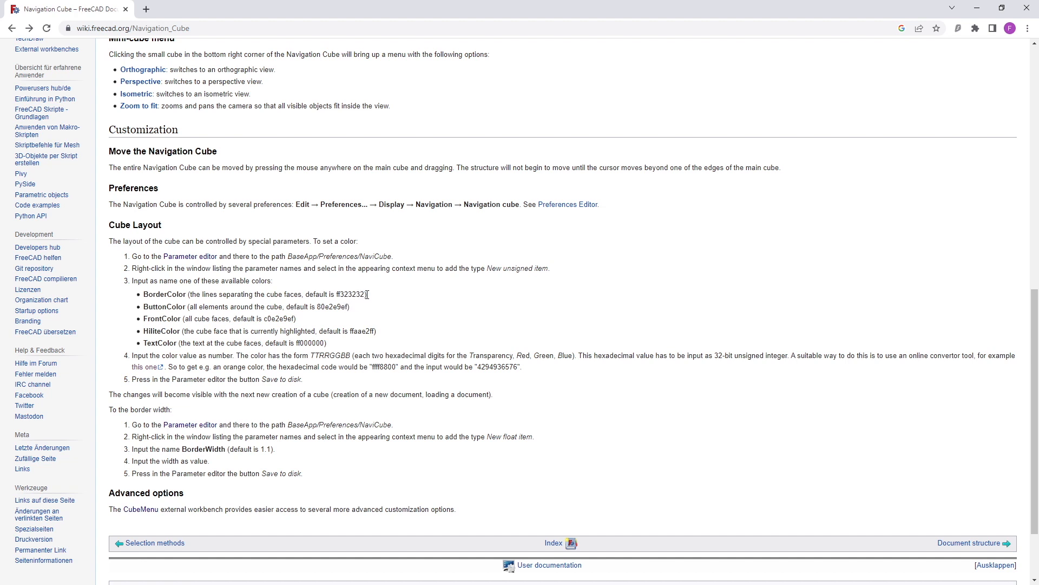
pyautogui.moveTo(363, 305)
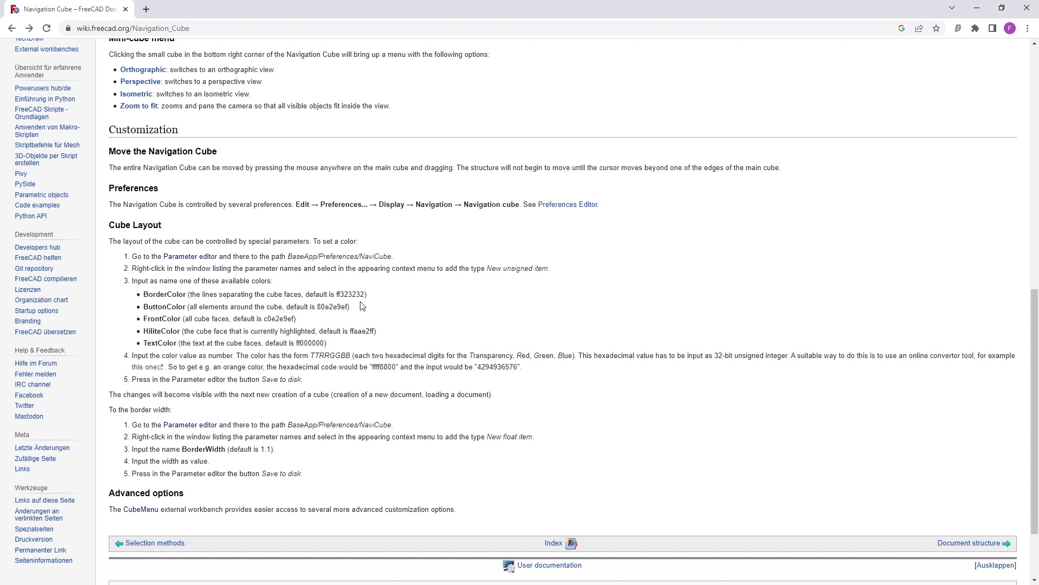
pyautogui.moveTo(717, 357)
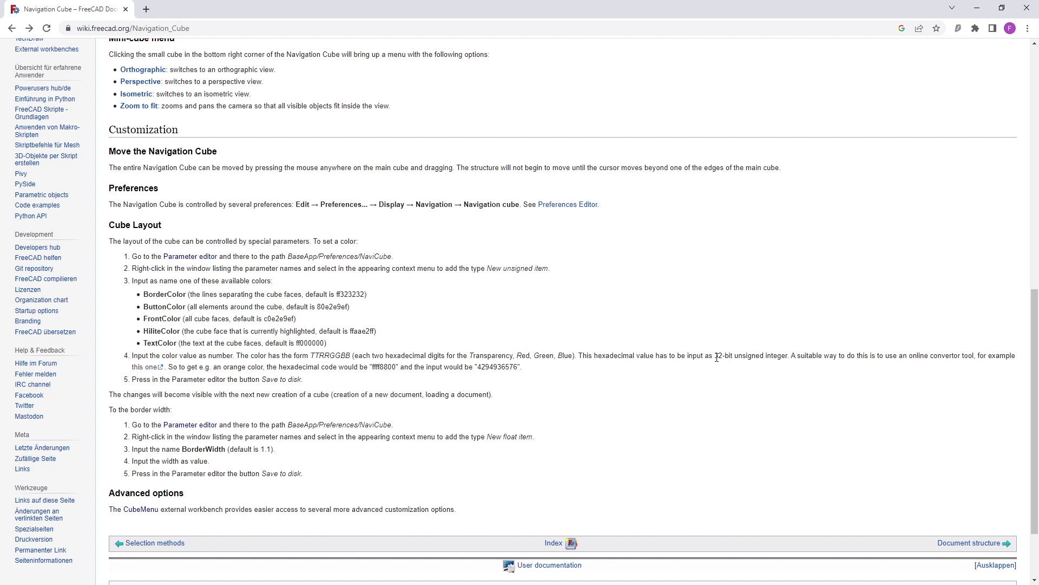
pyautogui.moveTo(767, 360)
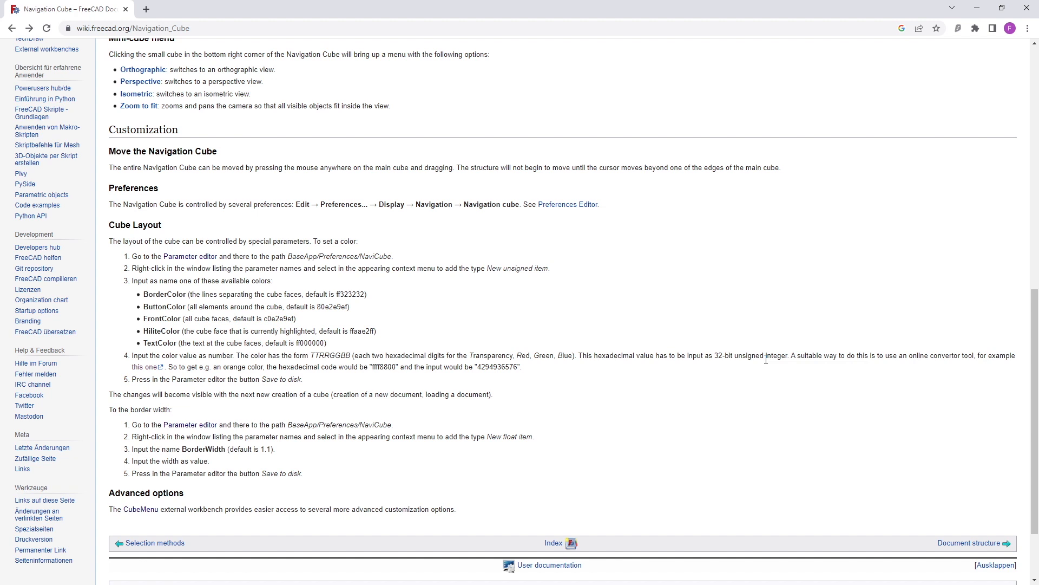
pyautogui.moveTo(289, 378)
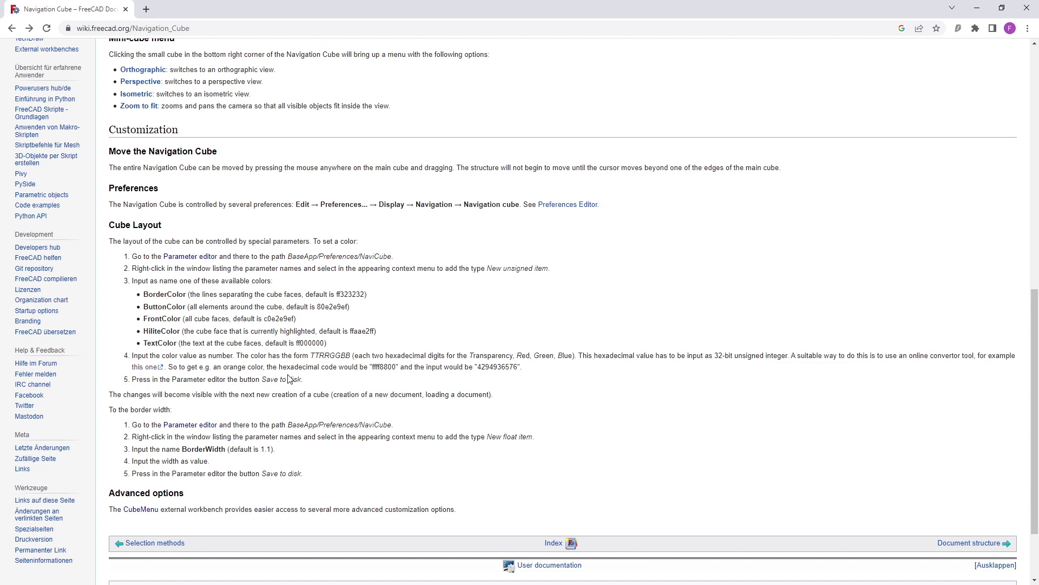
pyautogui.moveTo(144, 372)
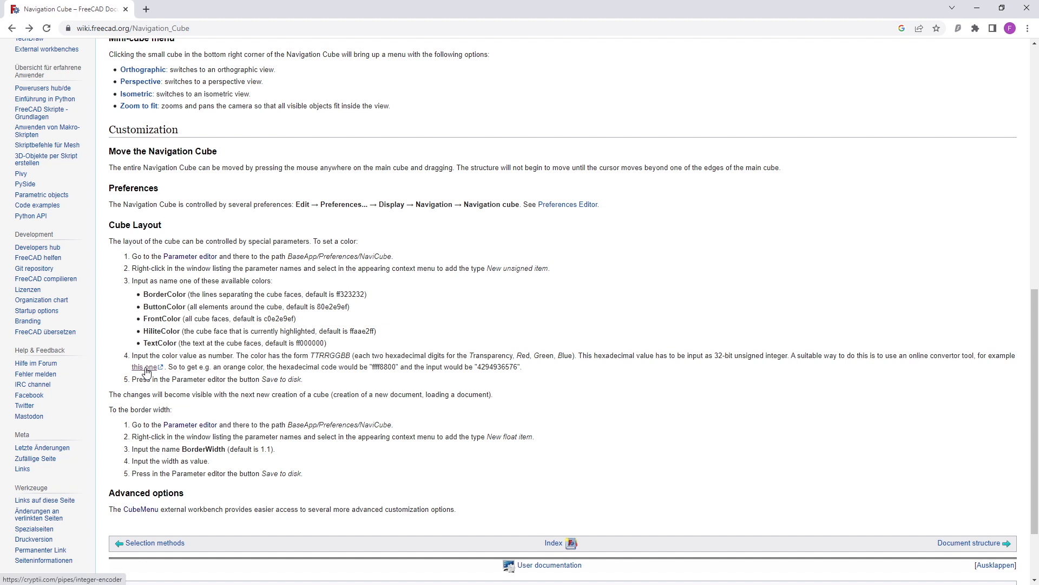
# Open the wiki's 'this one' converter link in a new tab and switch to it.
pyautogui.rightClick(142, 367)
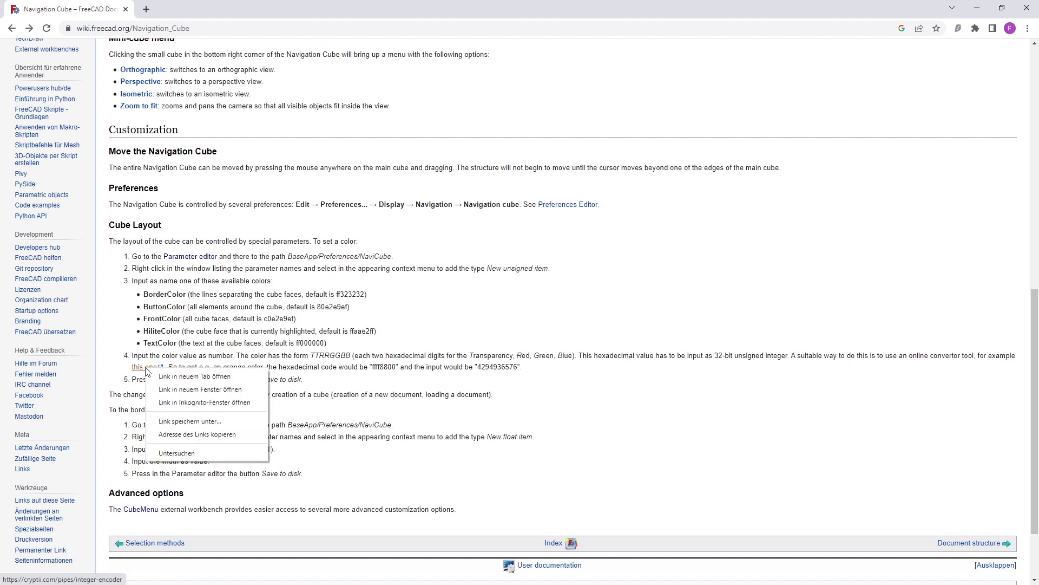
pyautogui.click(194, 376)
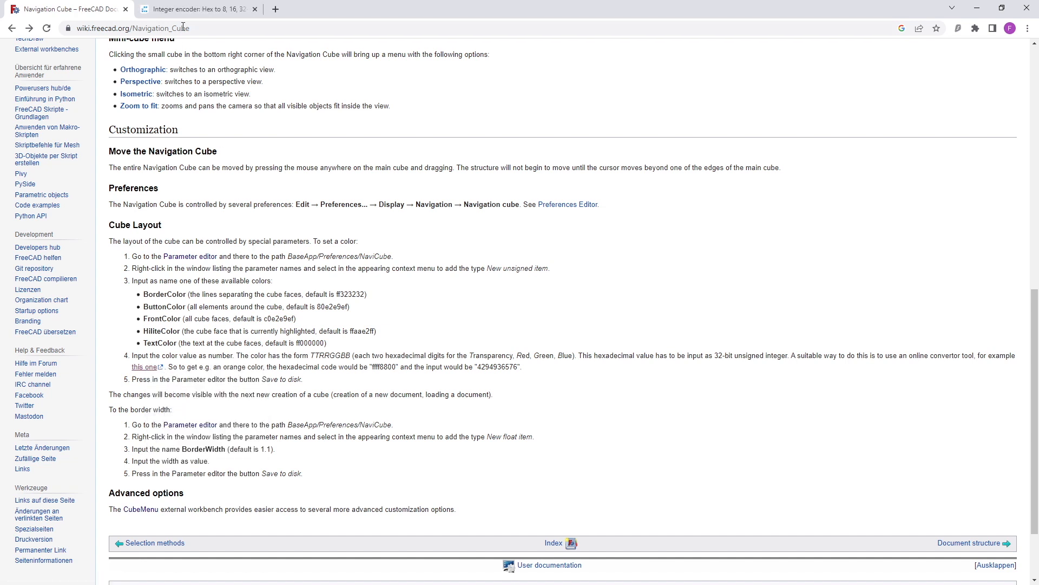
pyautogui.click(196, 9)
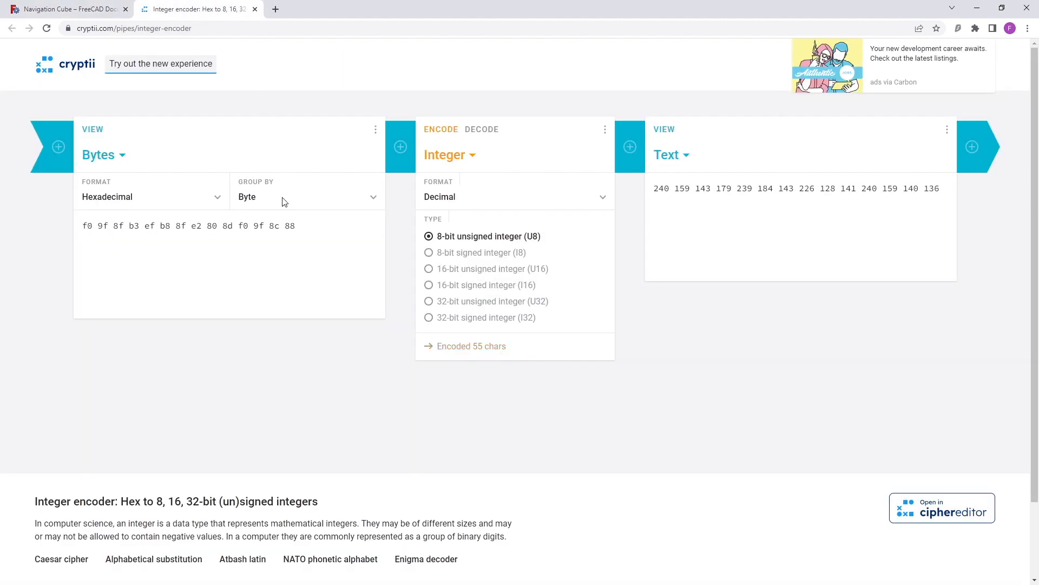
pyautogui.moveTo(489, 306)
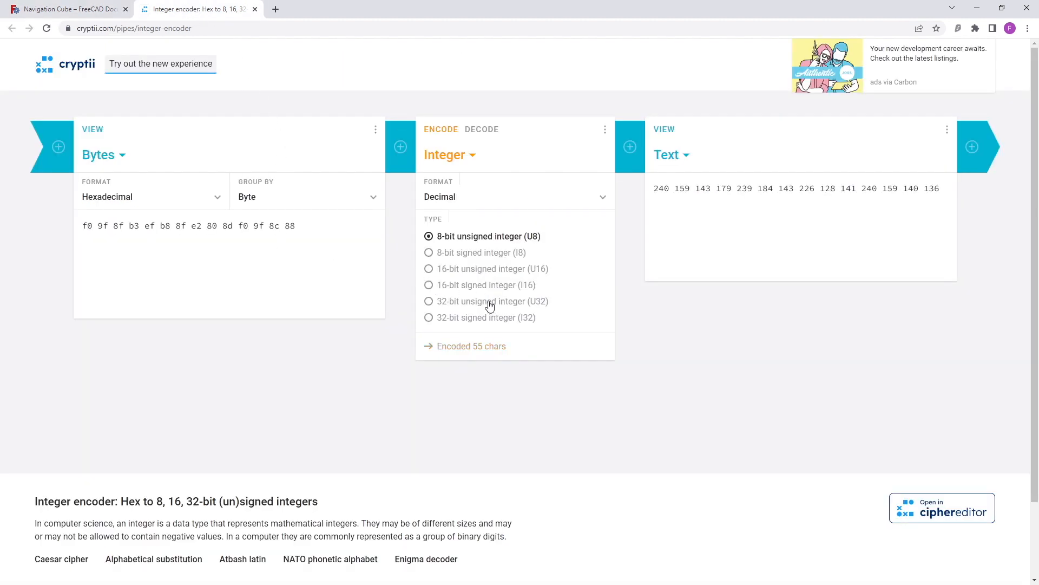
pyautogui.click(428, 301)
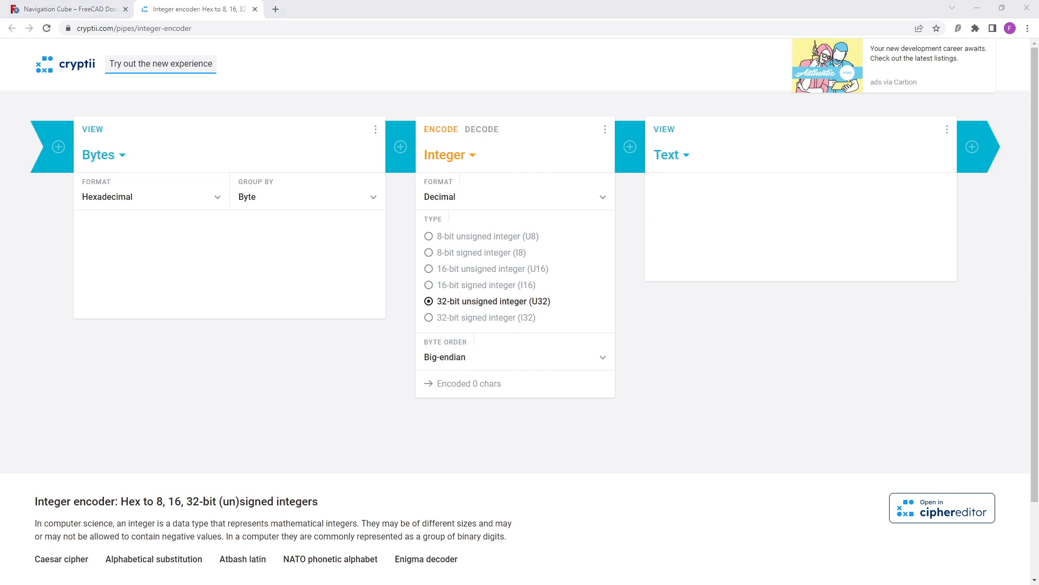
pyautogui.rightClick(208, 273)
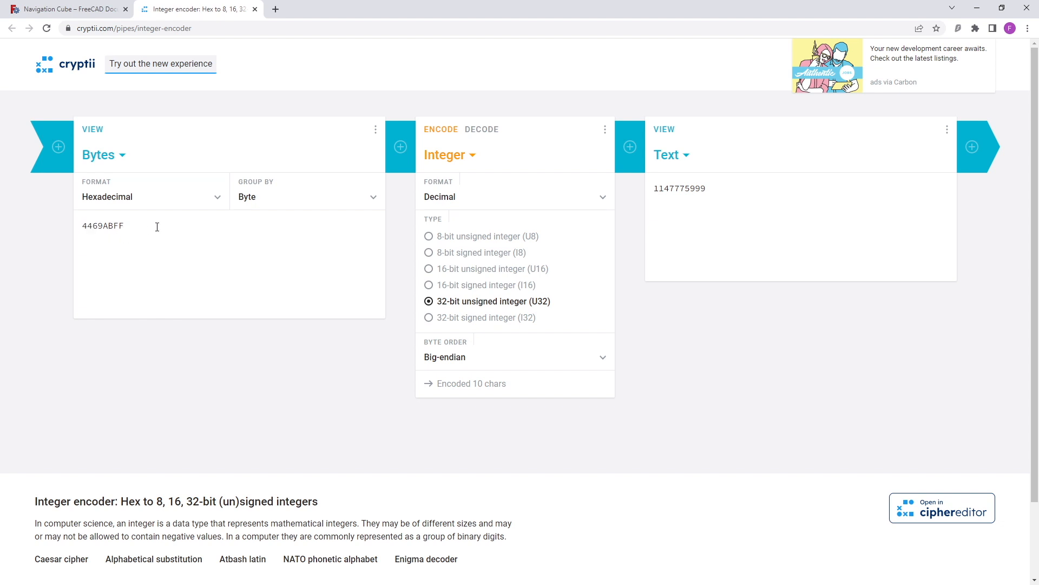
pyautogui.doubleClick(679, 188)
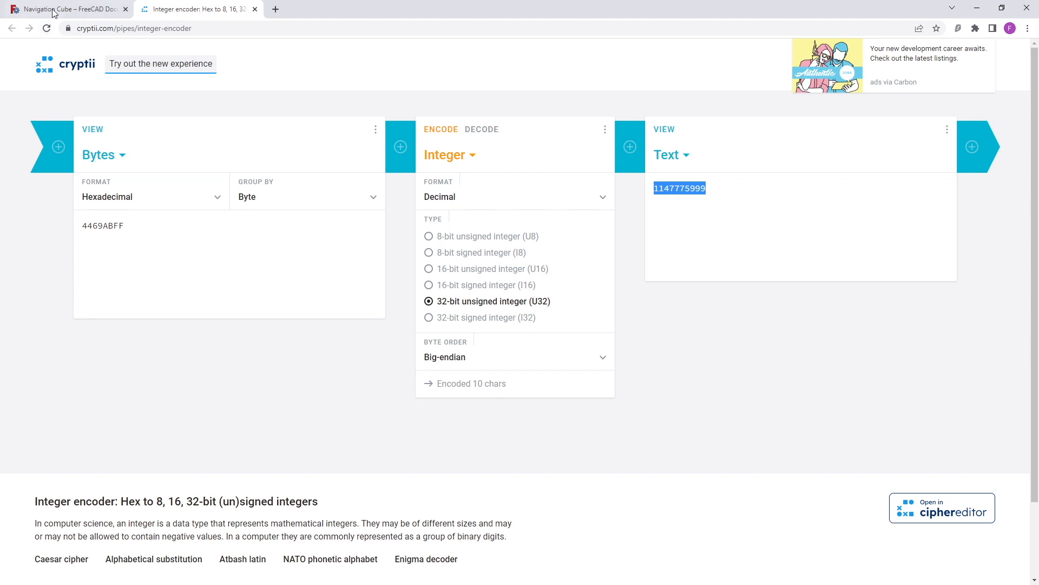
# Return to FreeCAD, reopen the parameter editor to confirm ButtonColor, and close it.
pyautogui.click(66, 9)
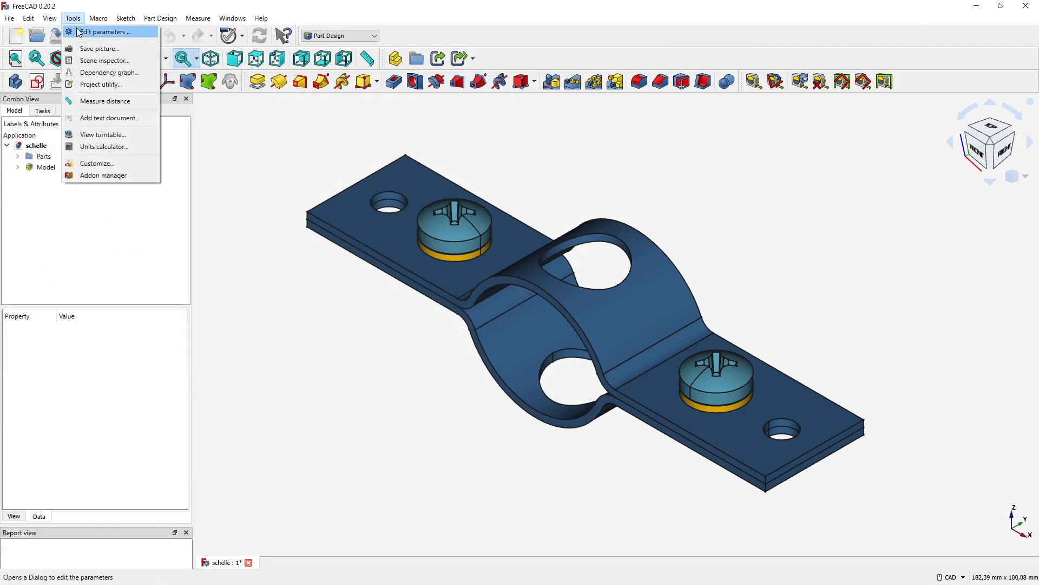
pyautogui.click(103, 32)
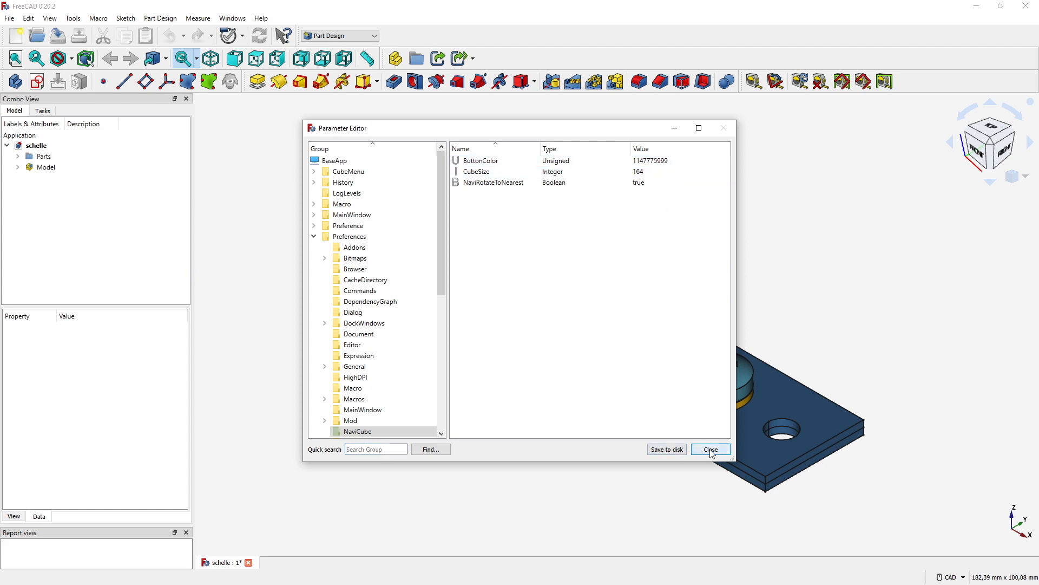
pyautogui.click(709, 449)
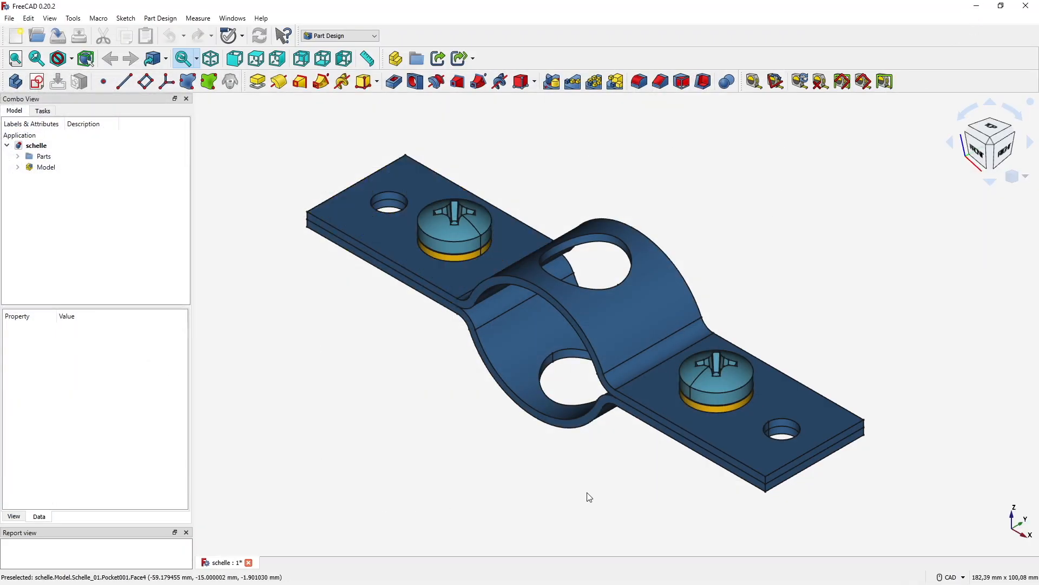
pyautogui.moveTo(799, 185)
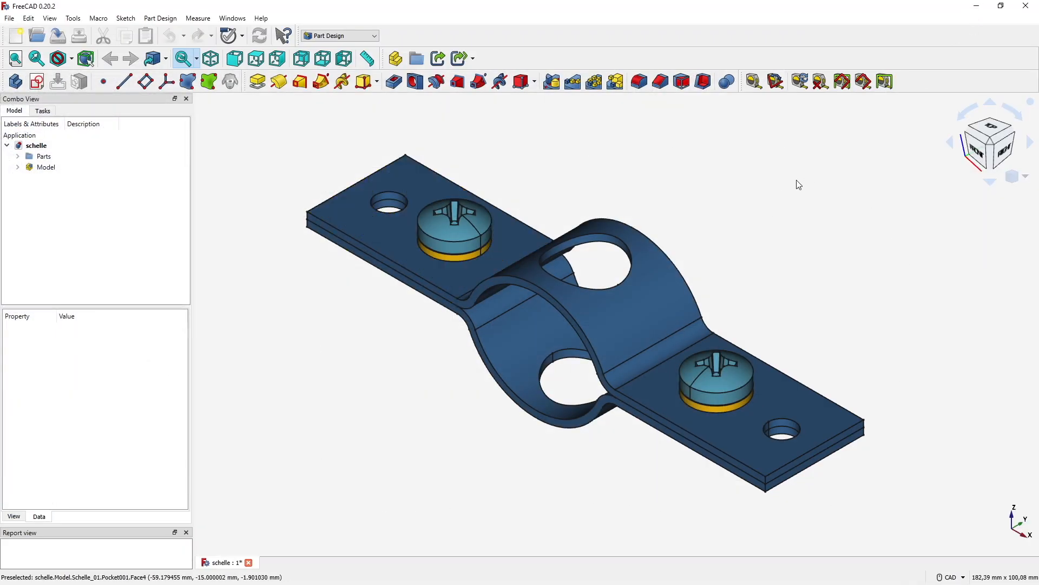
pyautogui.moveTo(809, 181)
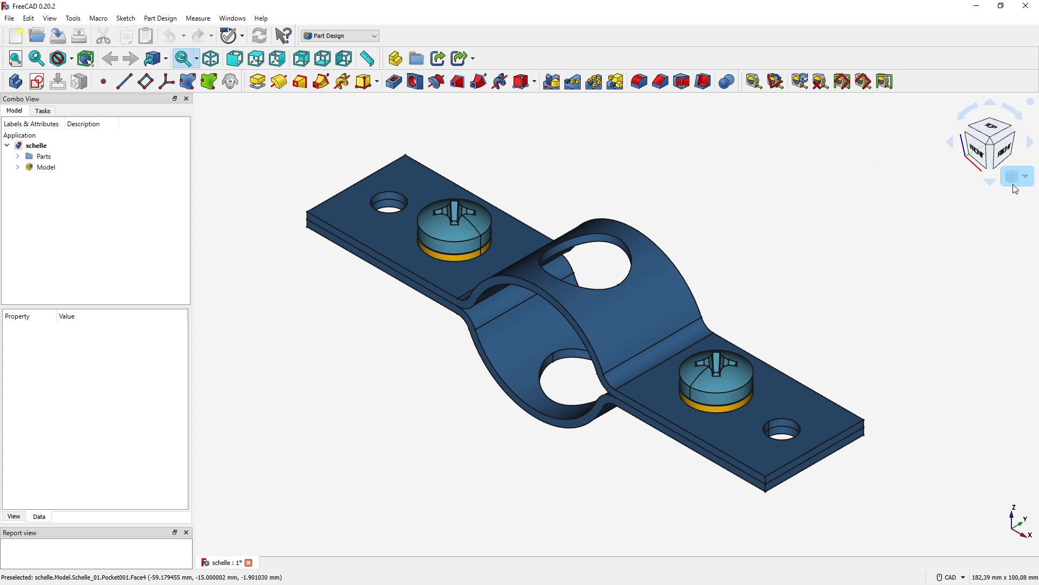
pyautogui.moveTo(857, 191)
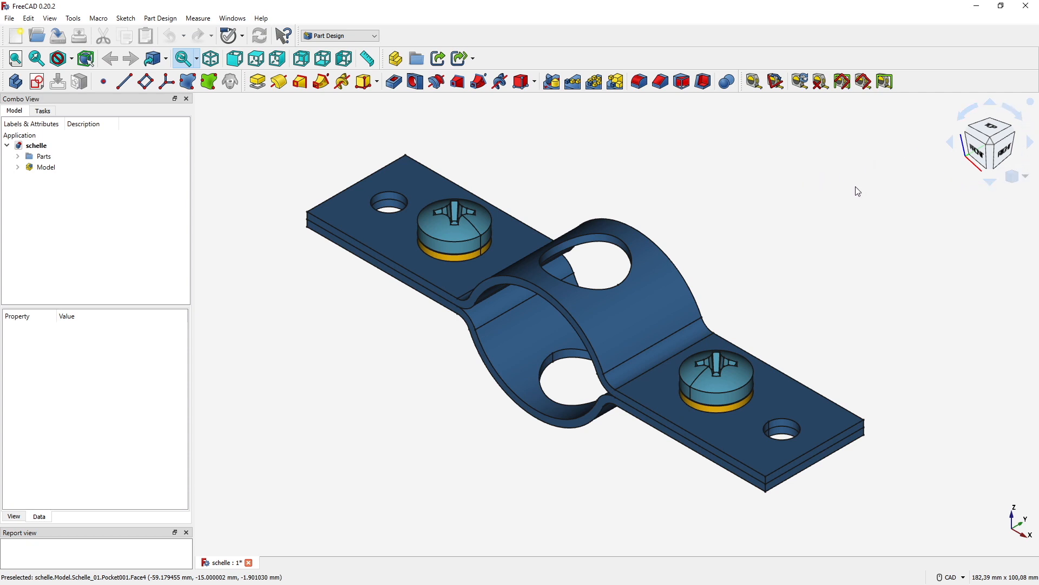